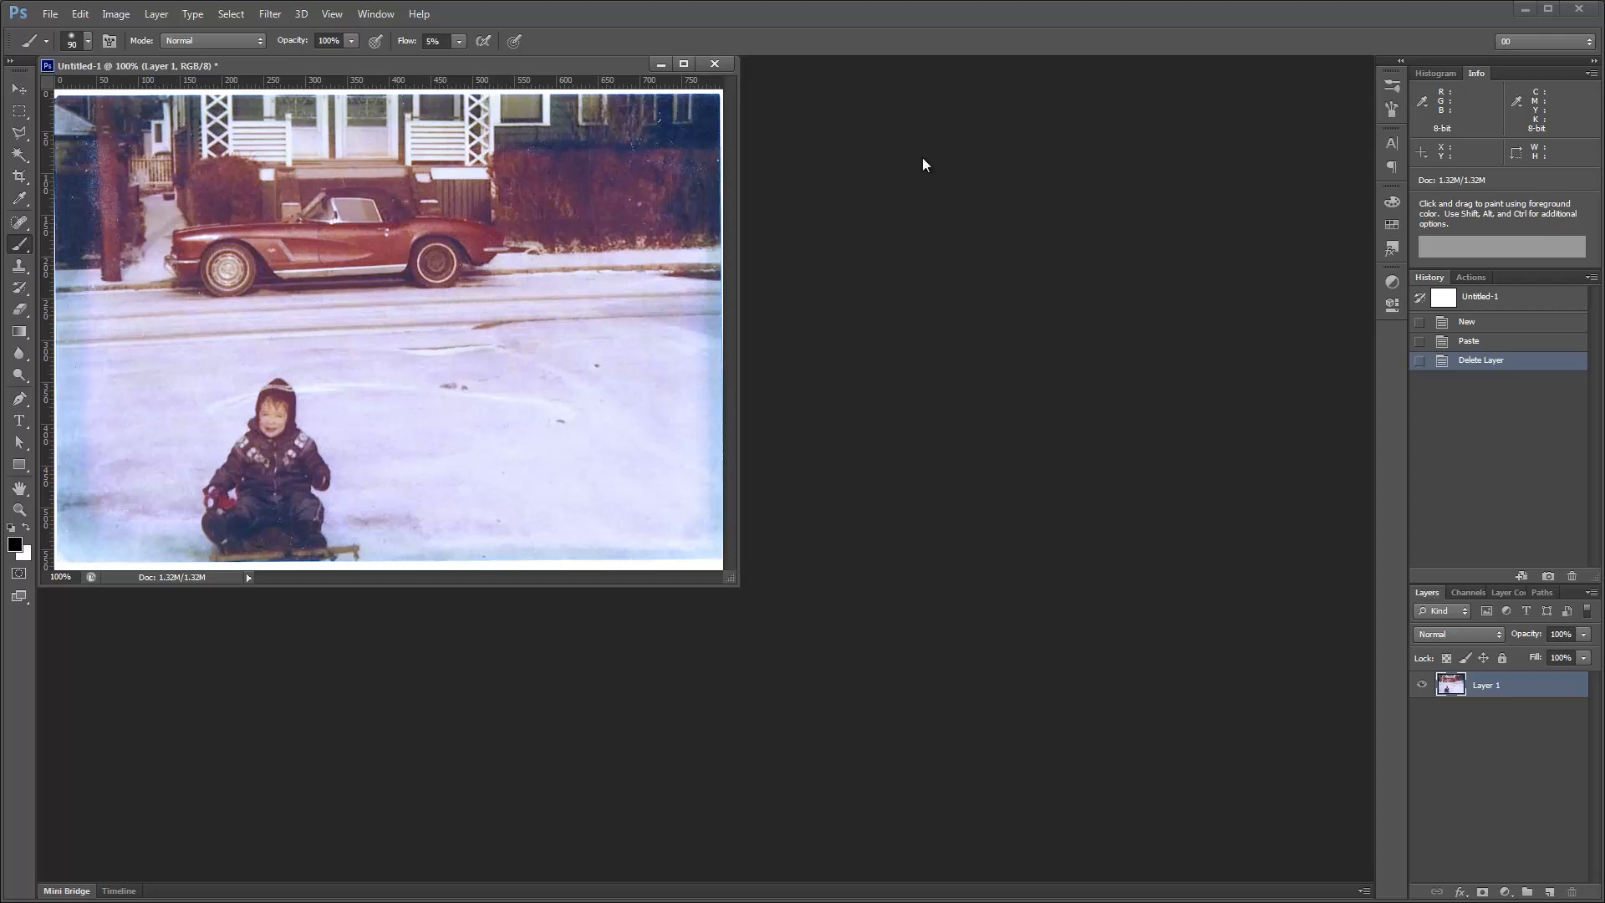
mouse_move(1177, 487)
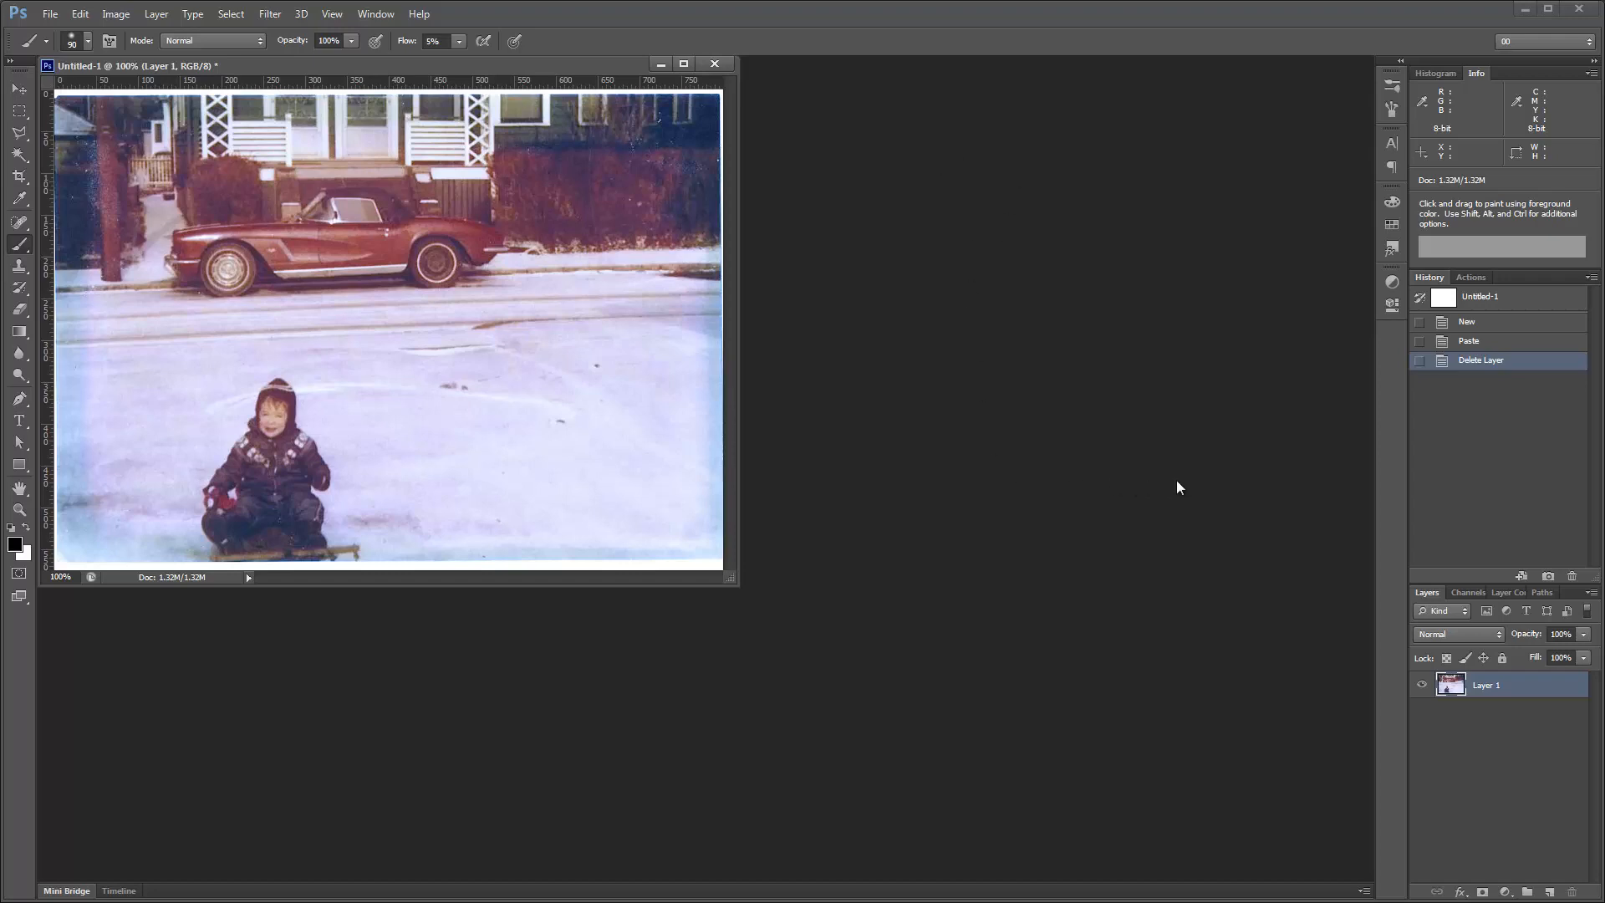
mouse_move(1332, 746)
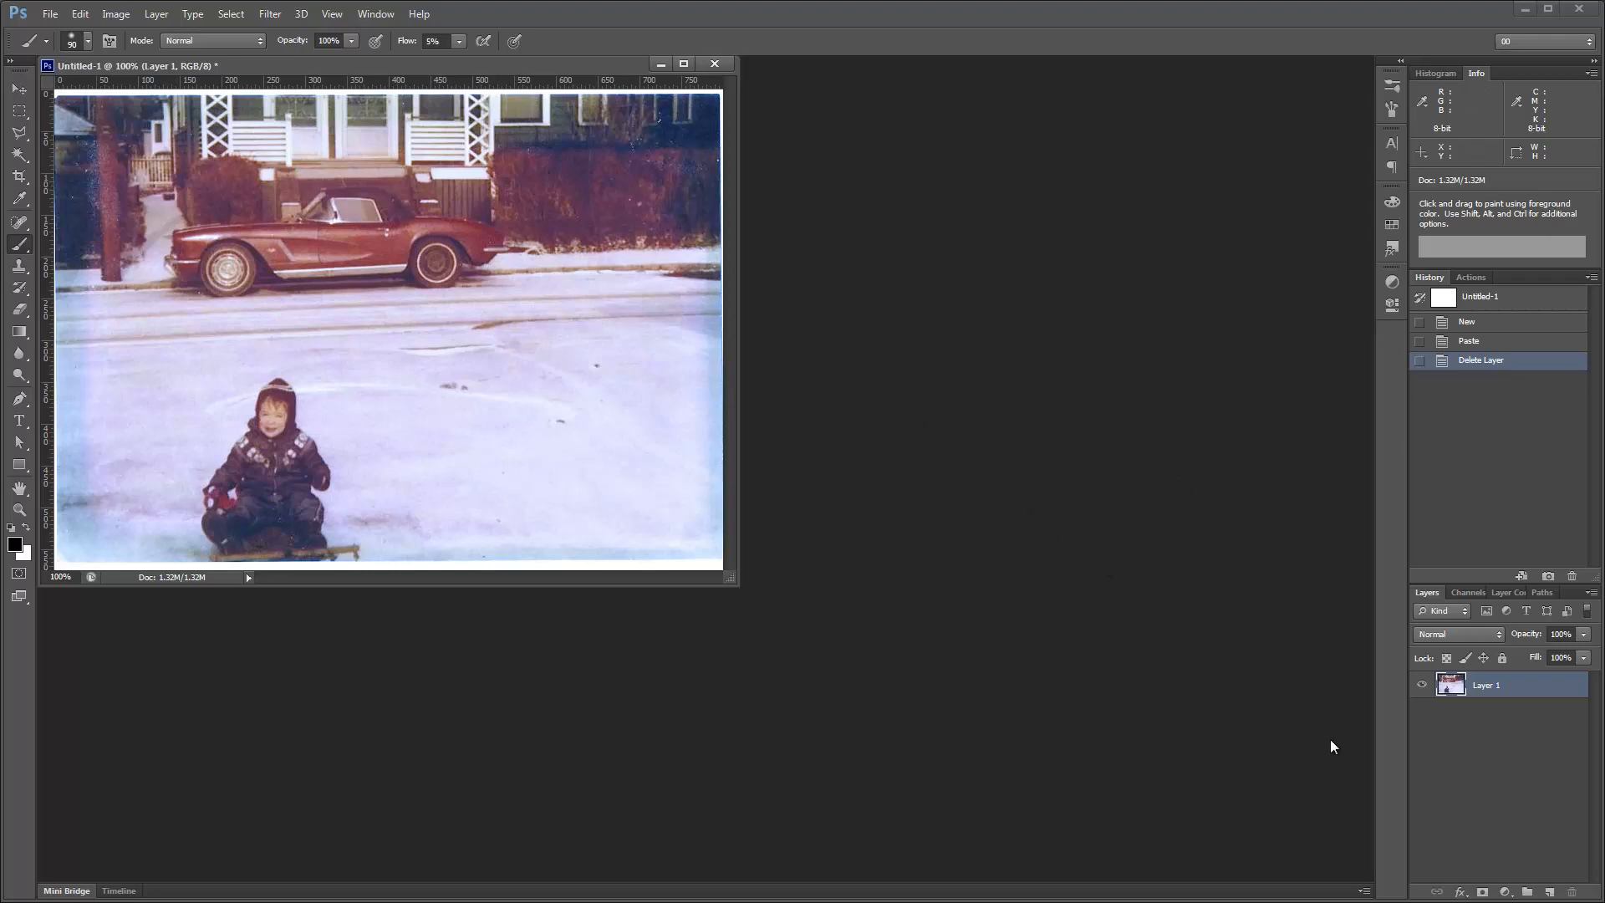
- Rename the photo's Layer 1 to 'original' in the Layers panel
double_click(1485, 684)
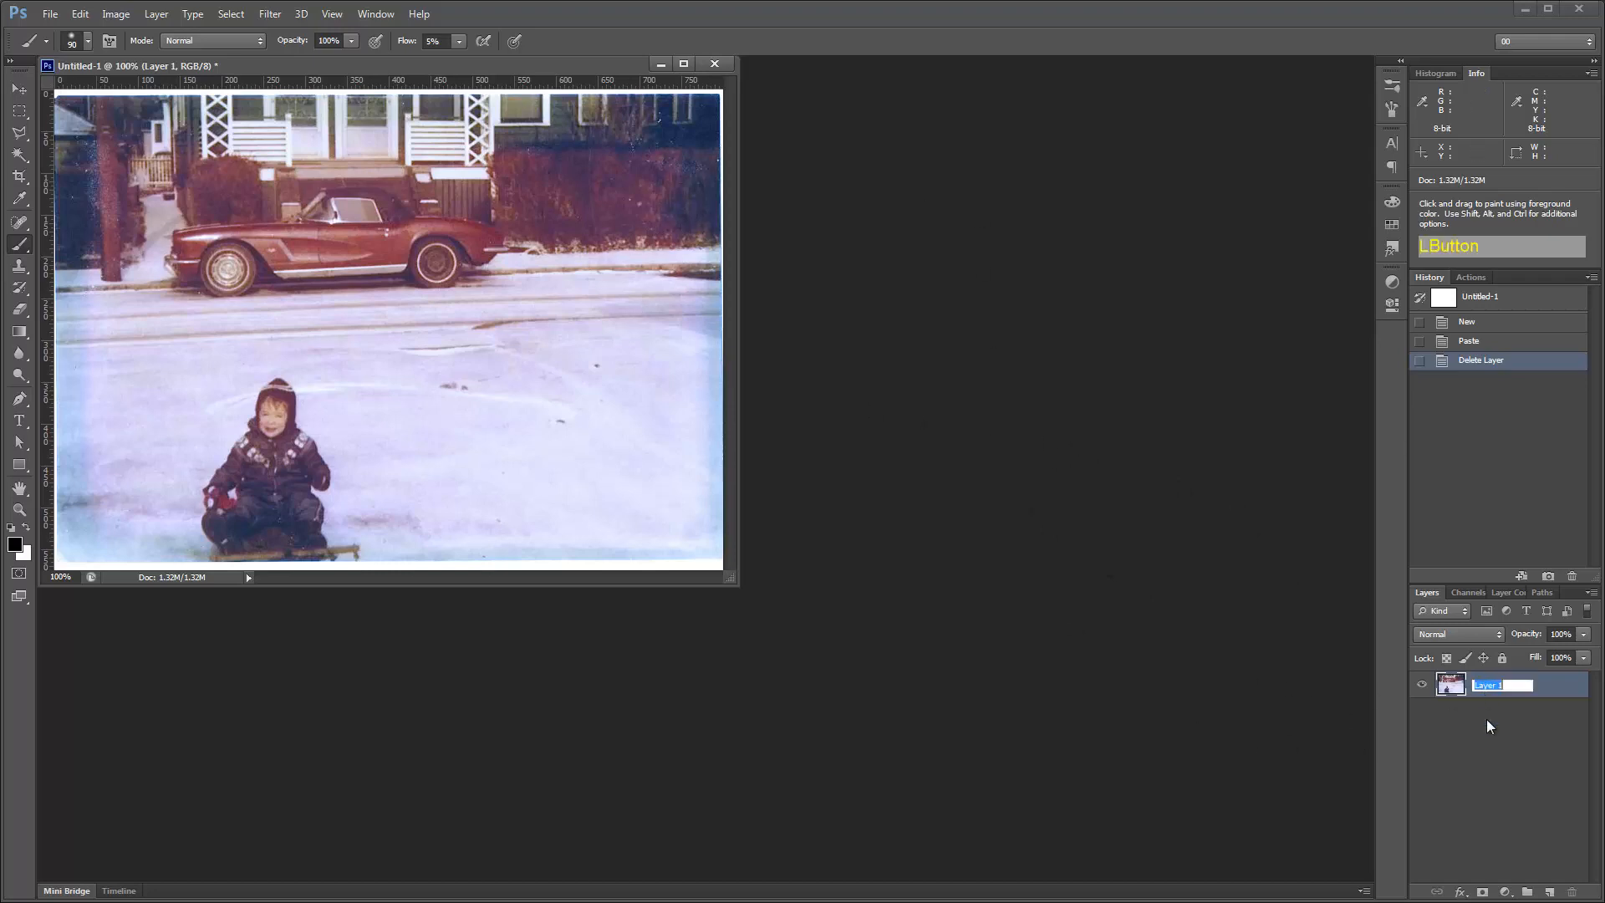
text(original)
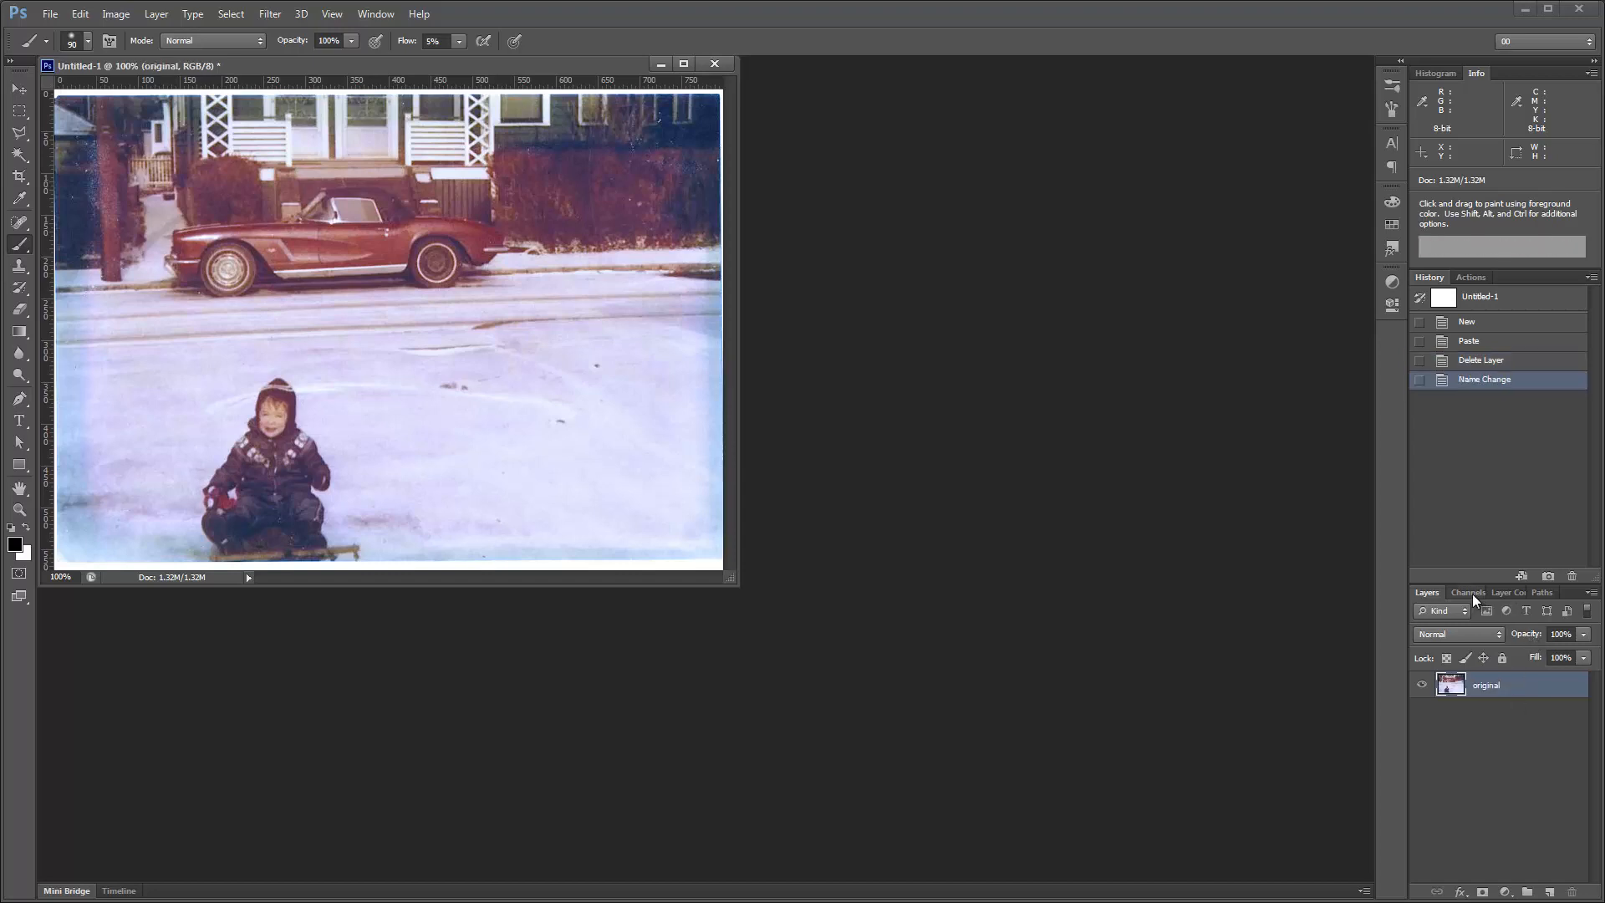
- Preview the Blue and Green channels alone, return to RGB, then select the Red channel
click(1463, 593)
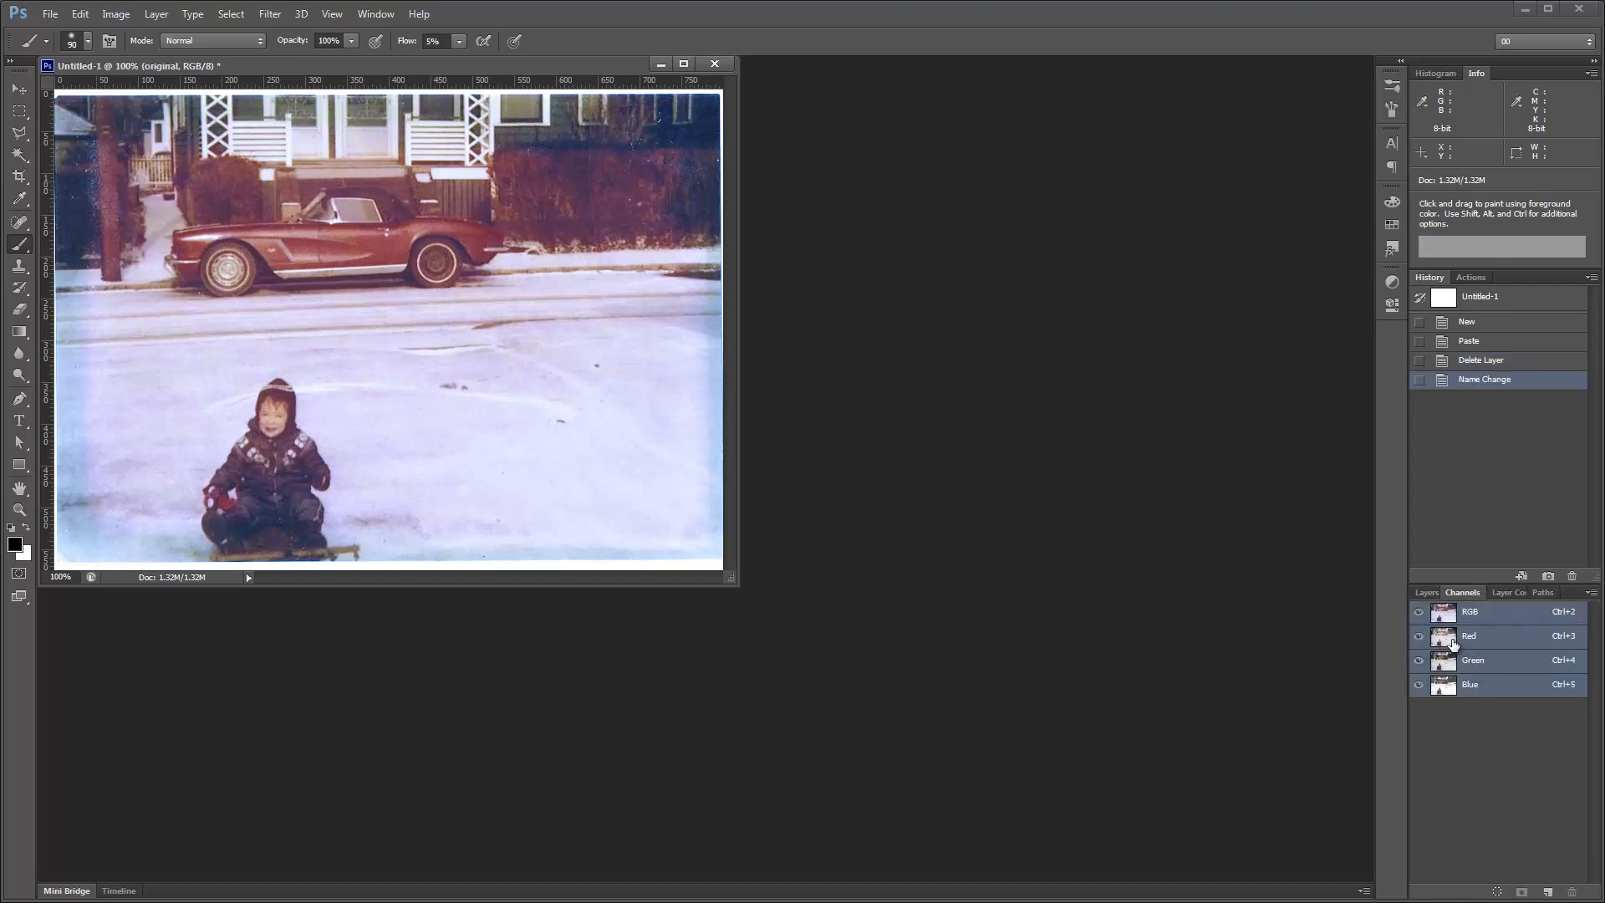
click(1469, 683)
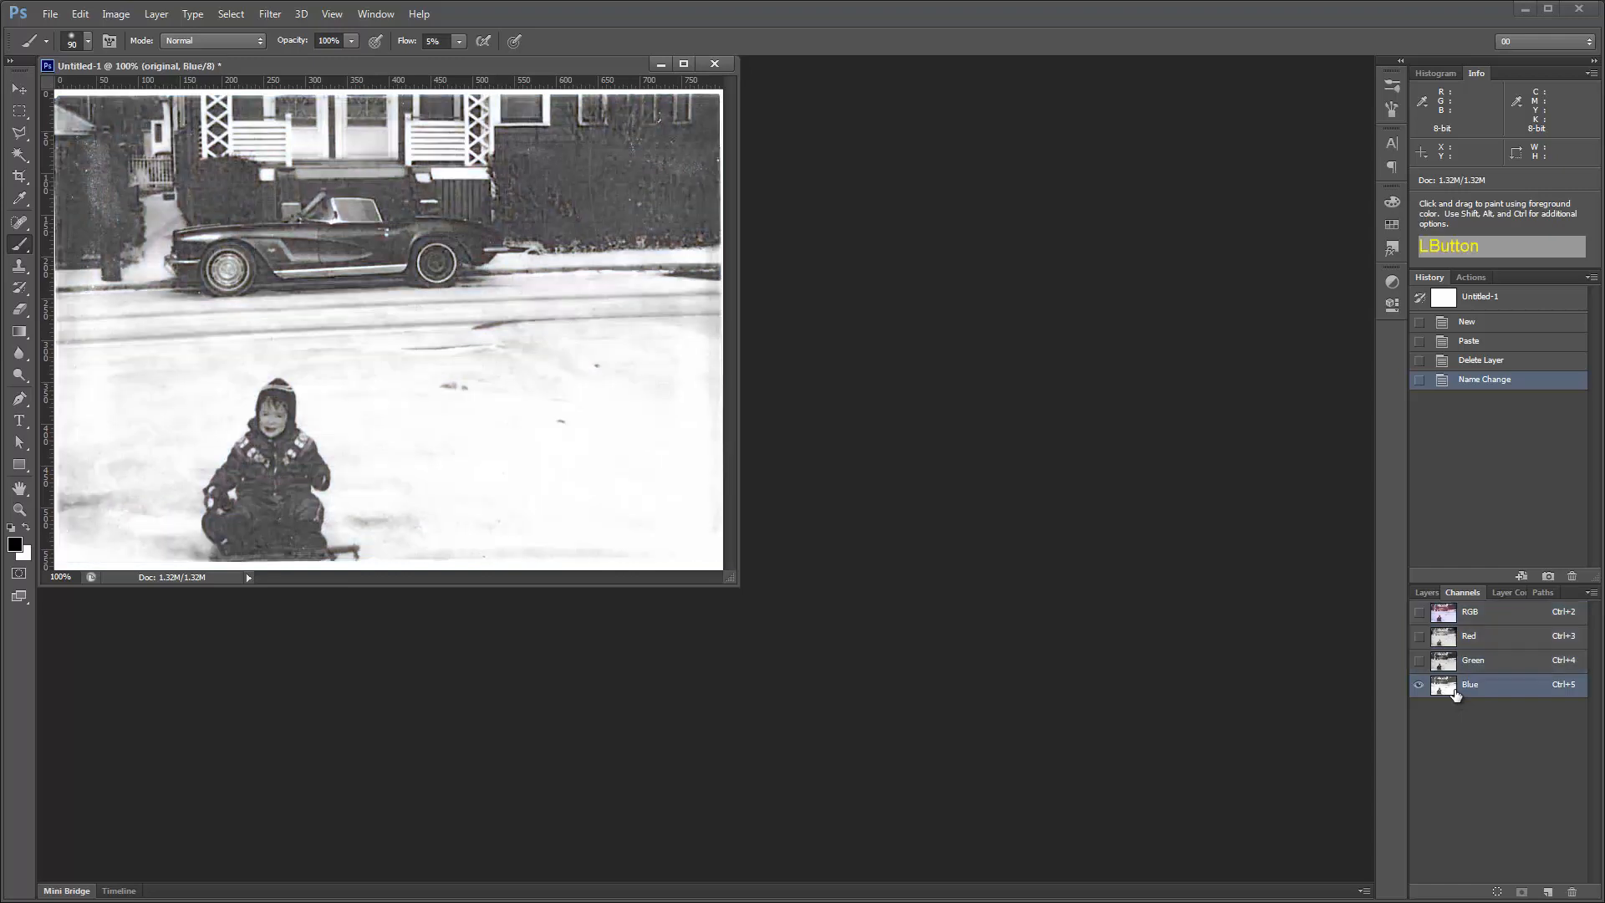
click(1473, 661)
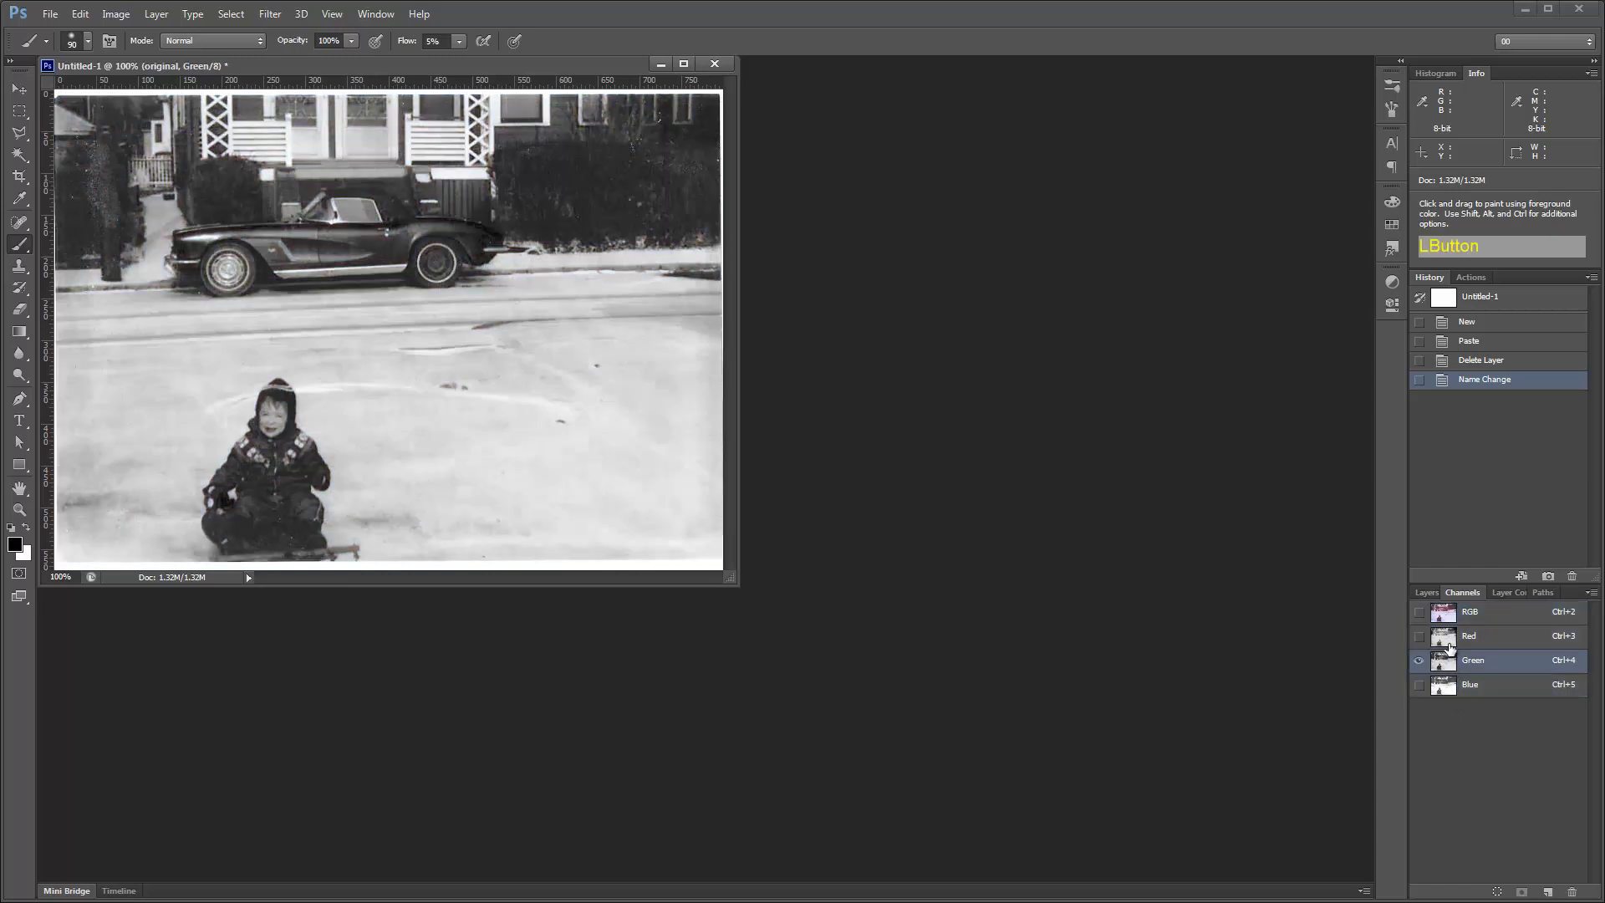
click(1471, 611)
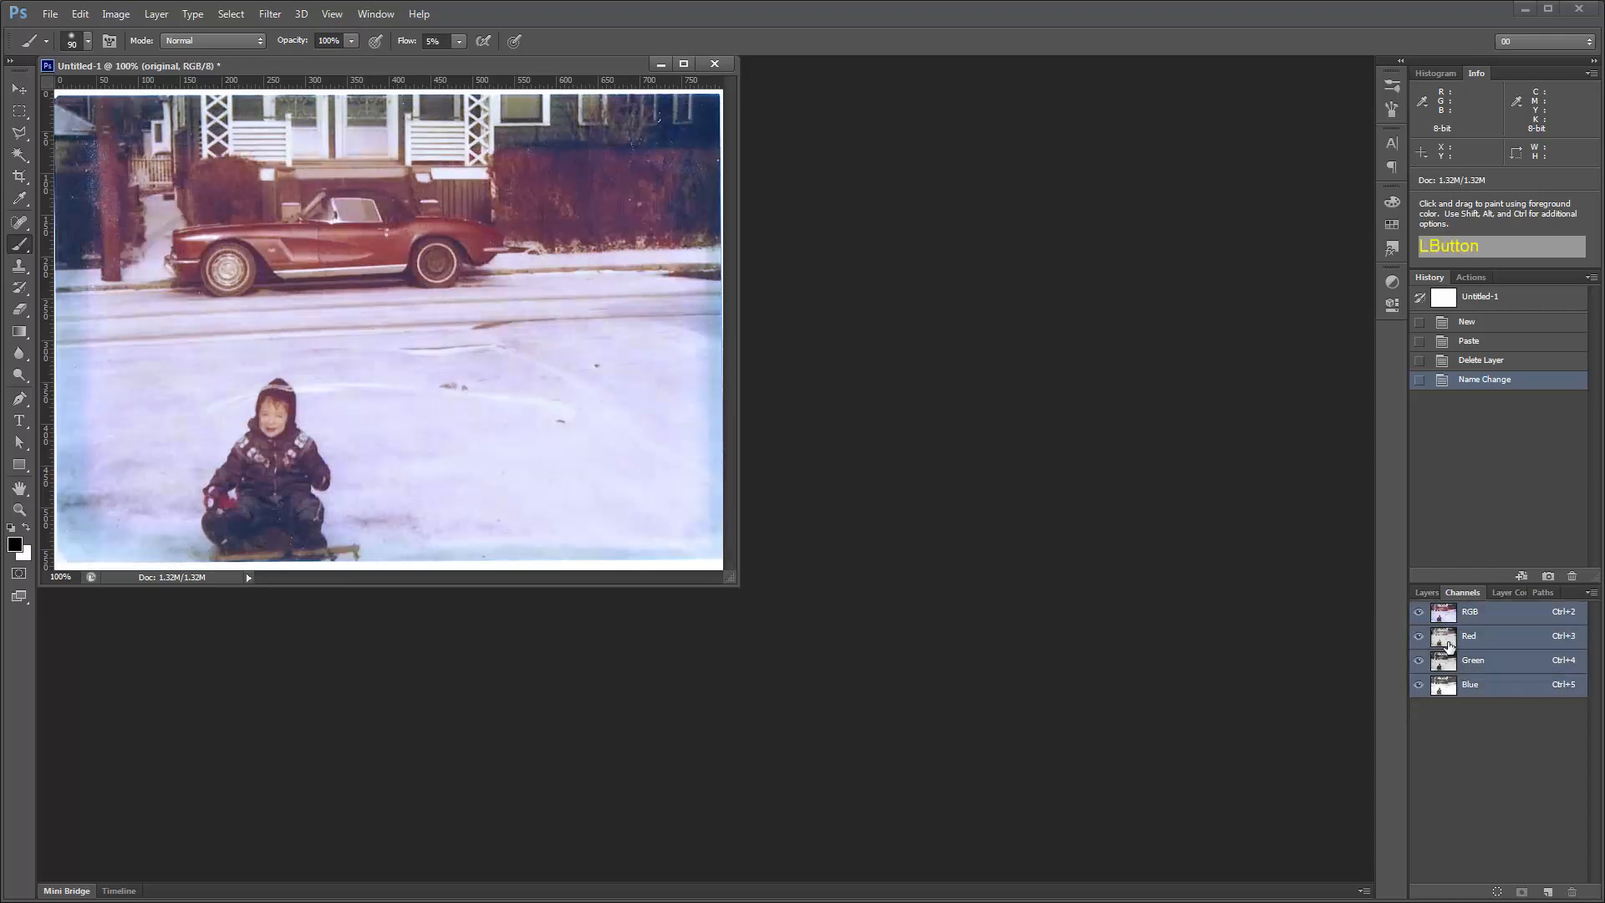
click(1468, 635)
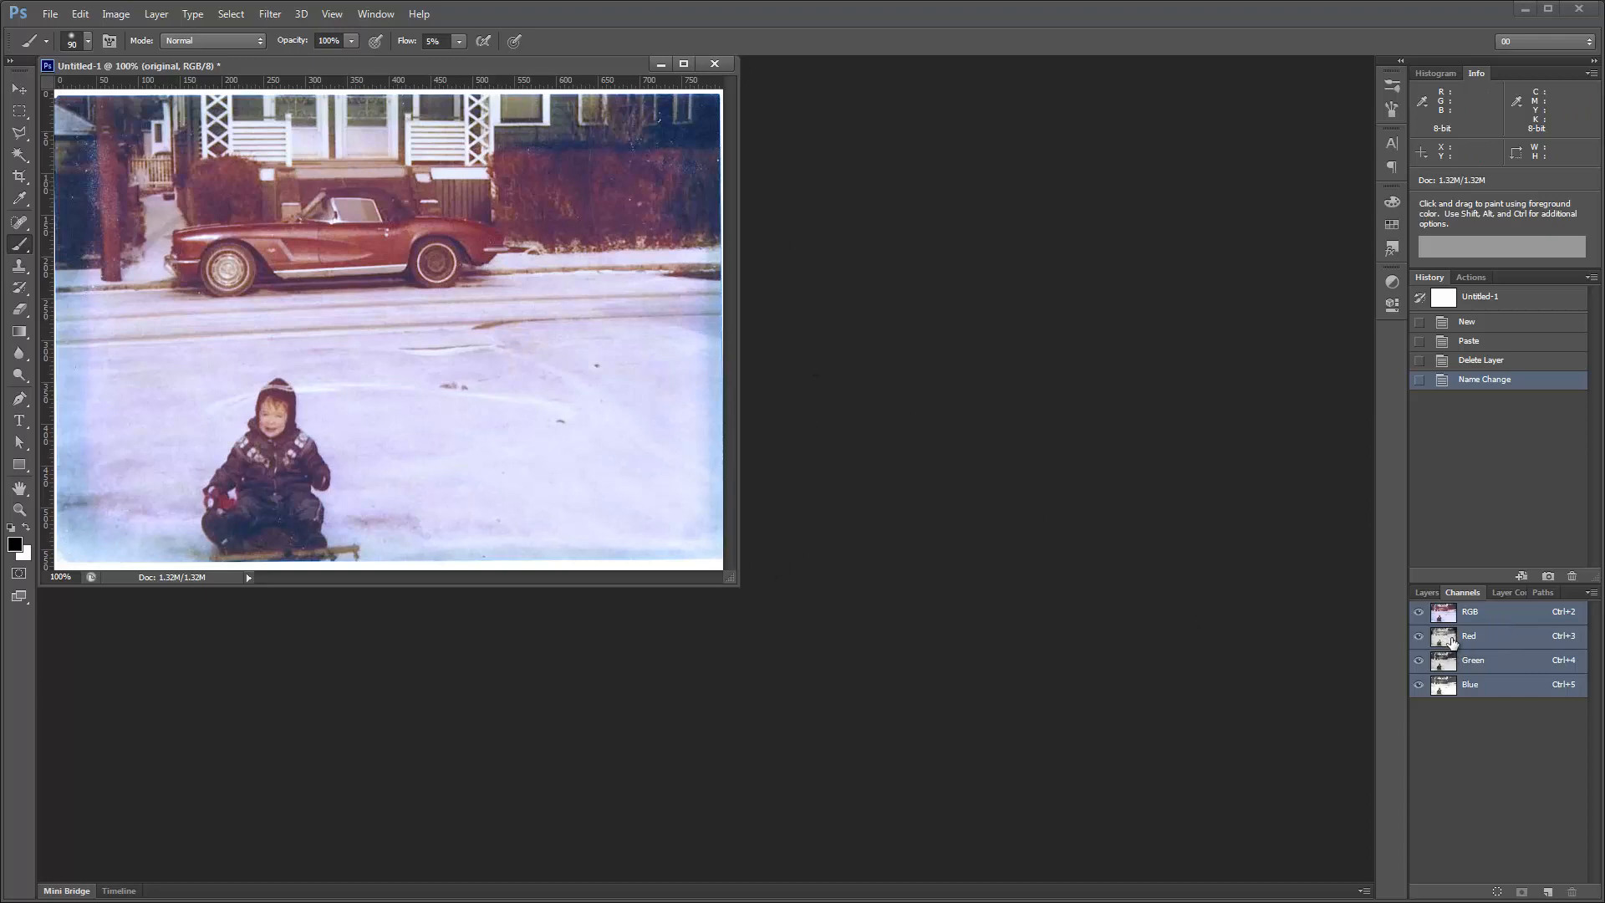
click(1469, 635)
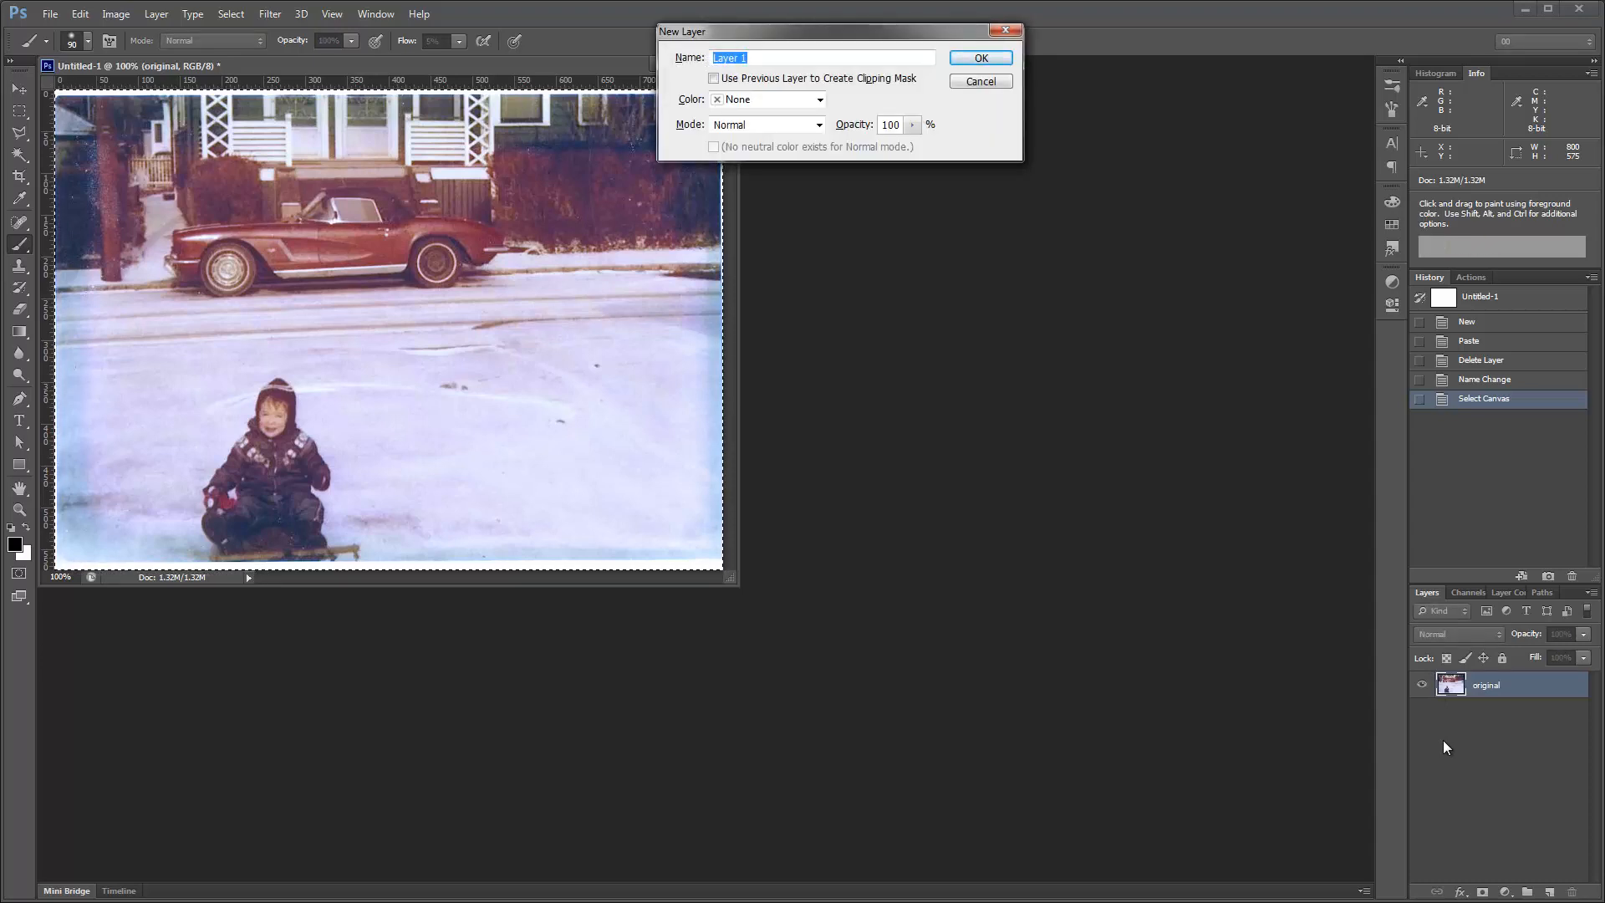
- Create a layer named 'redchannel' and paste the copied red channel into it
text(redchannel)
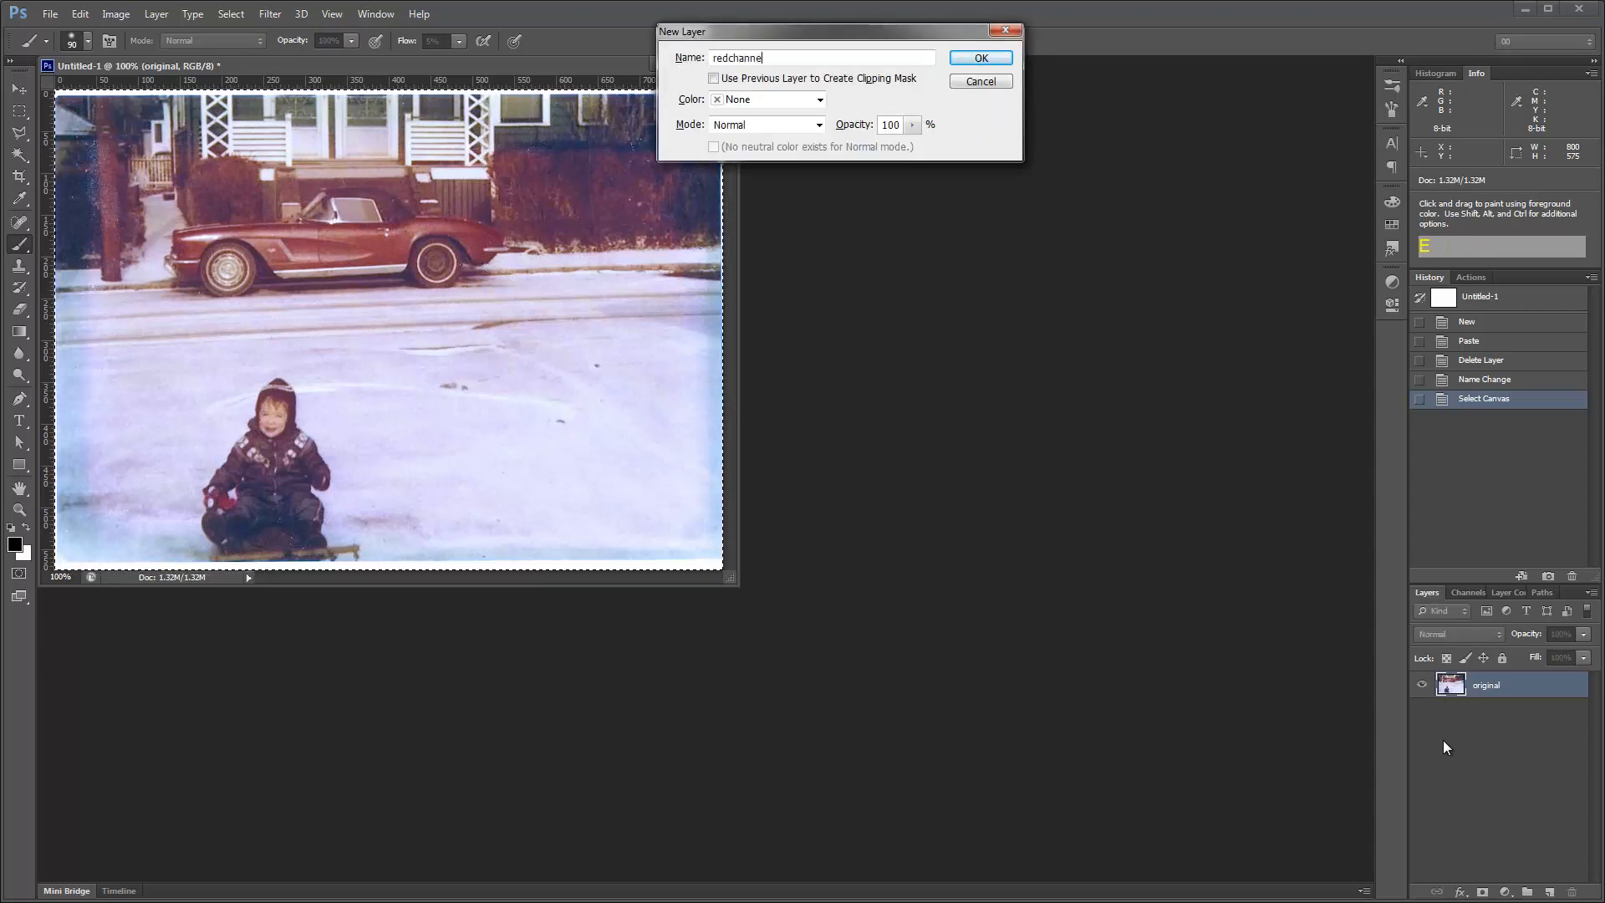
click(979, 58)
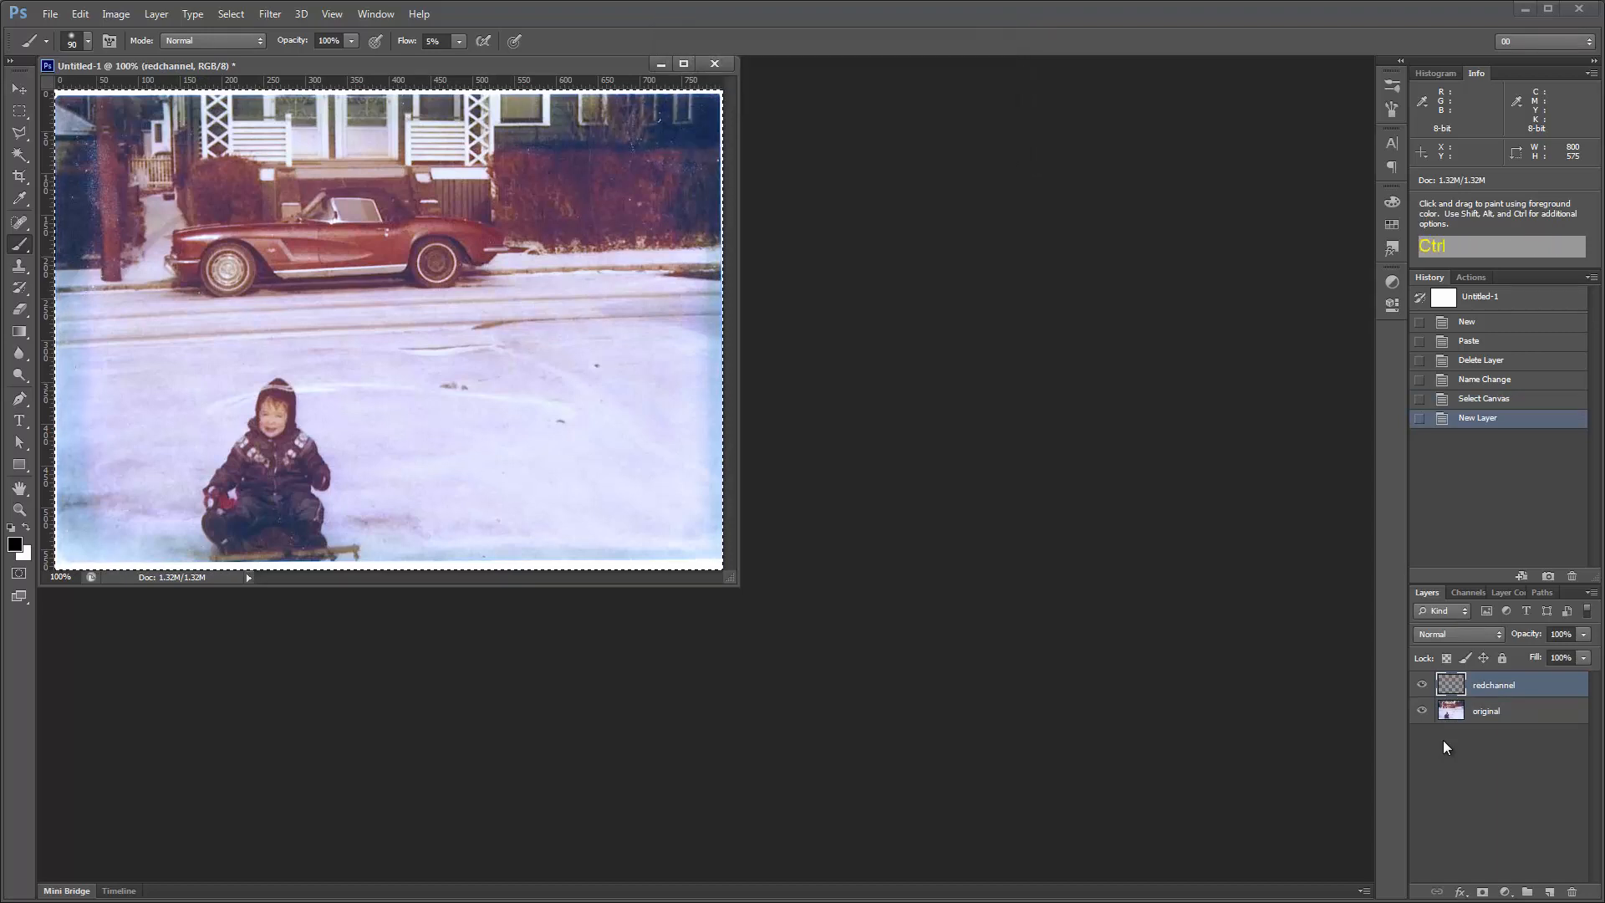
key(ctrl+v)
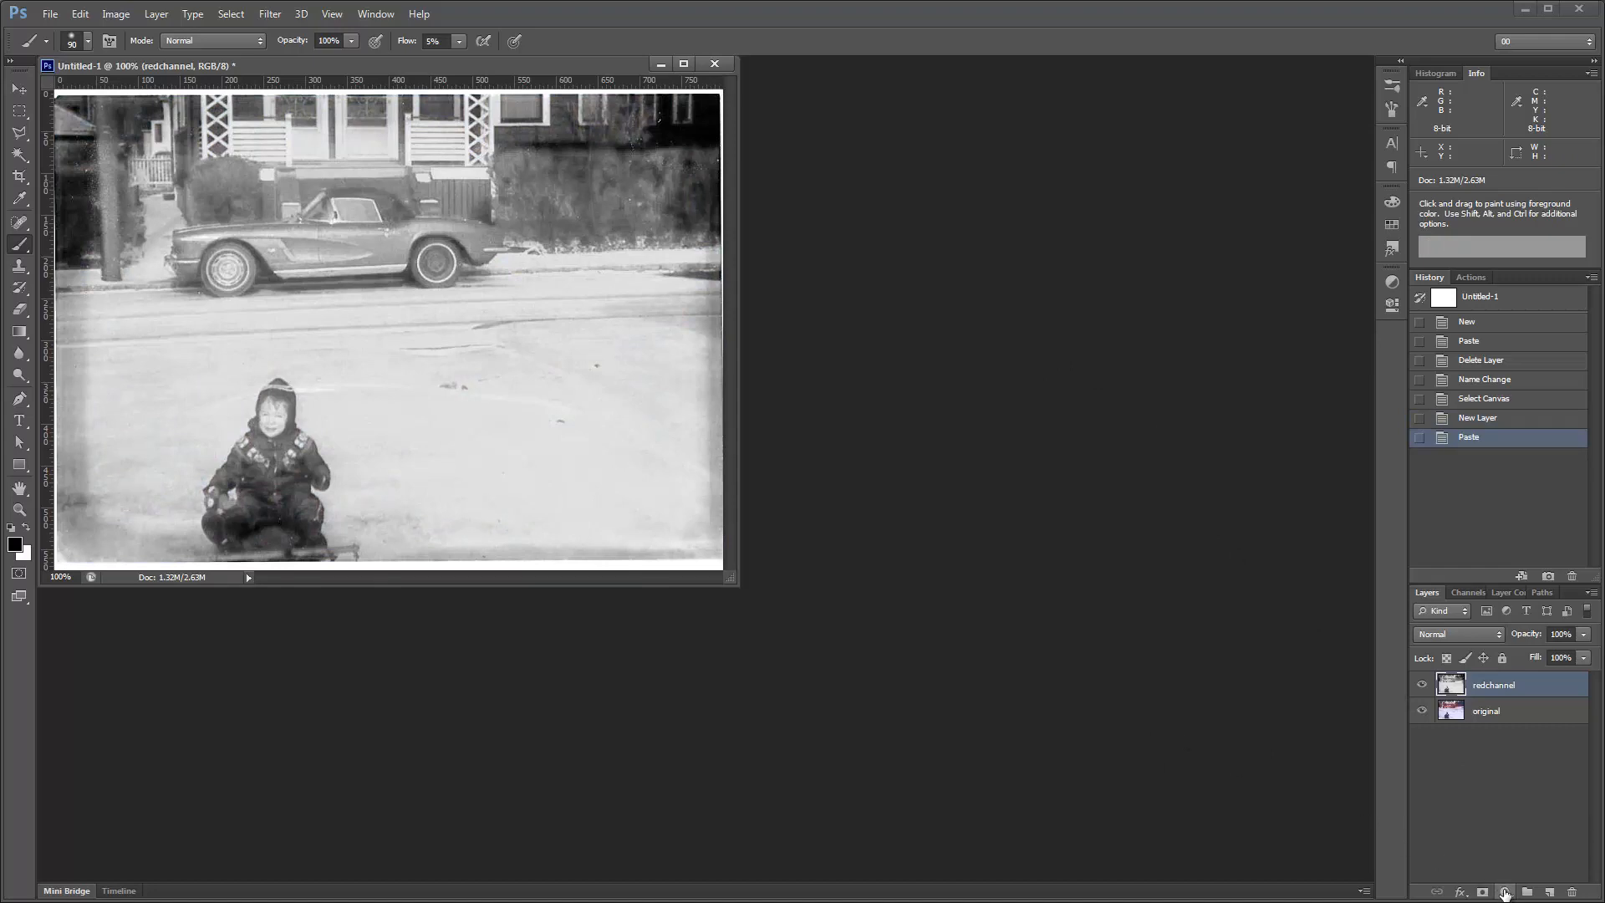
- Add a Curves adjustment layer with its midpoint pulled up-left to strongly brighten the image
click(1505, 893)
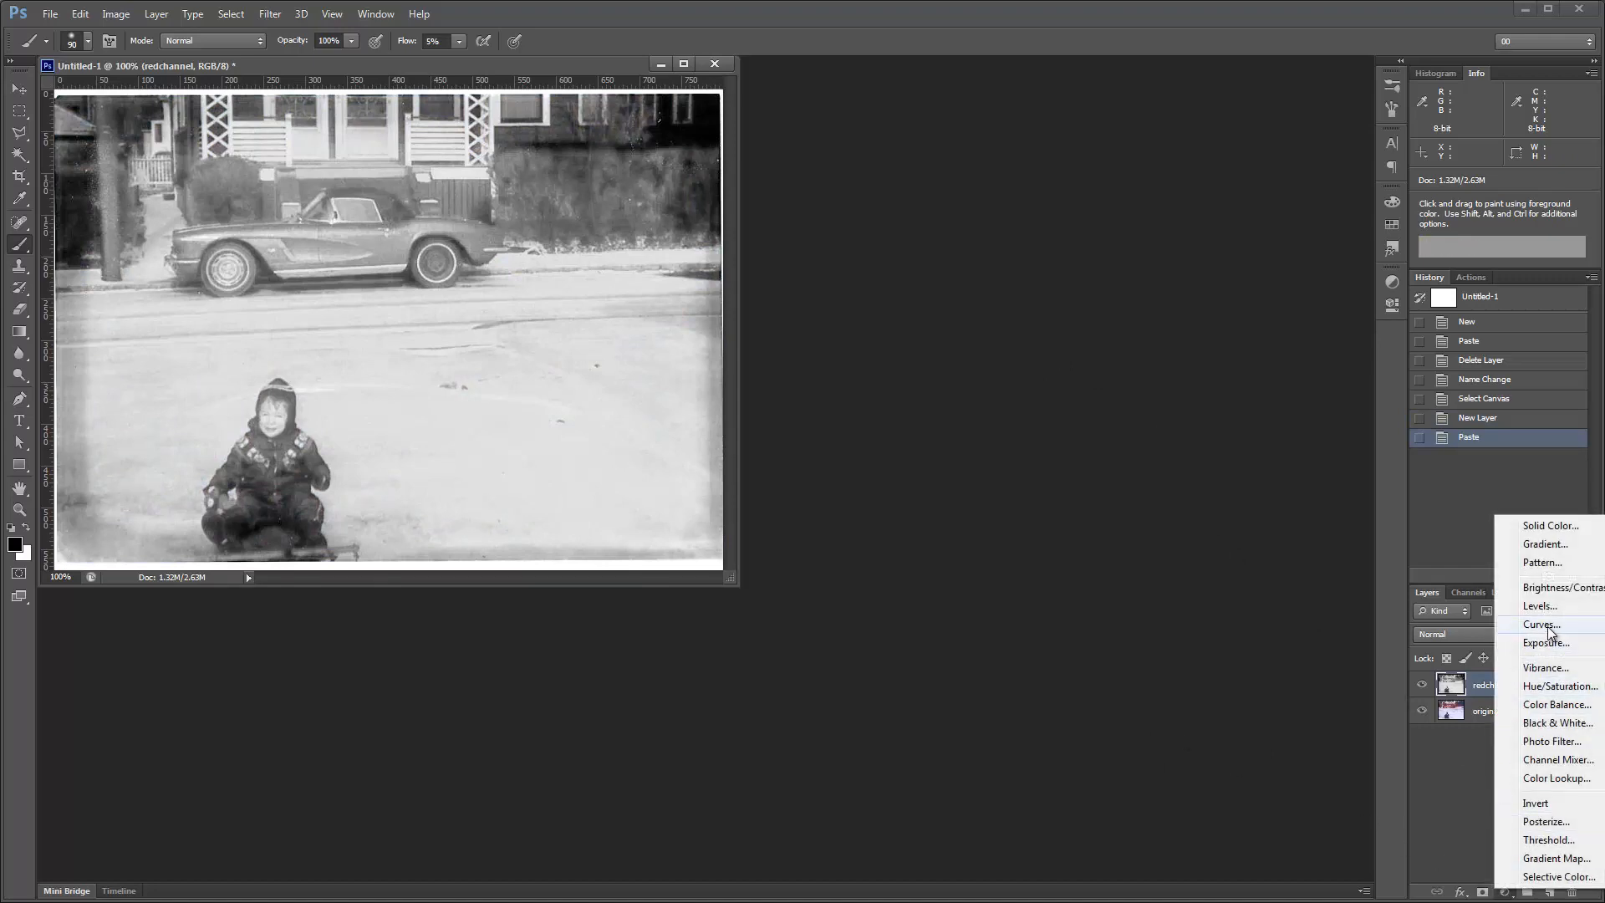
click(1542, 625)
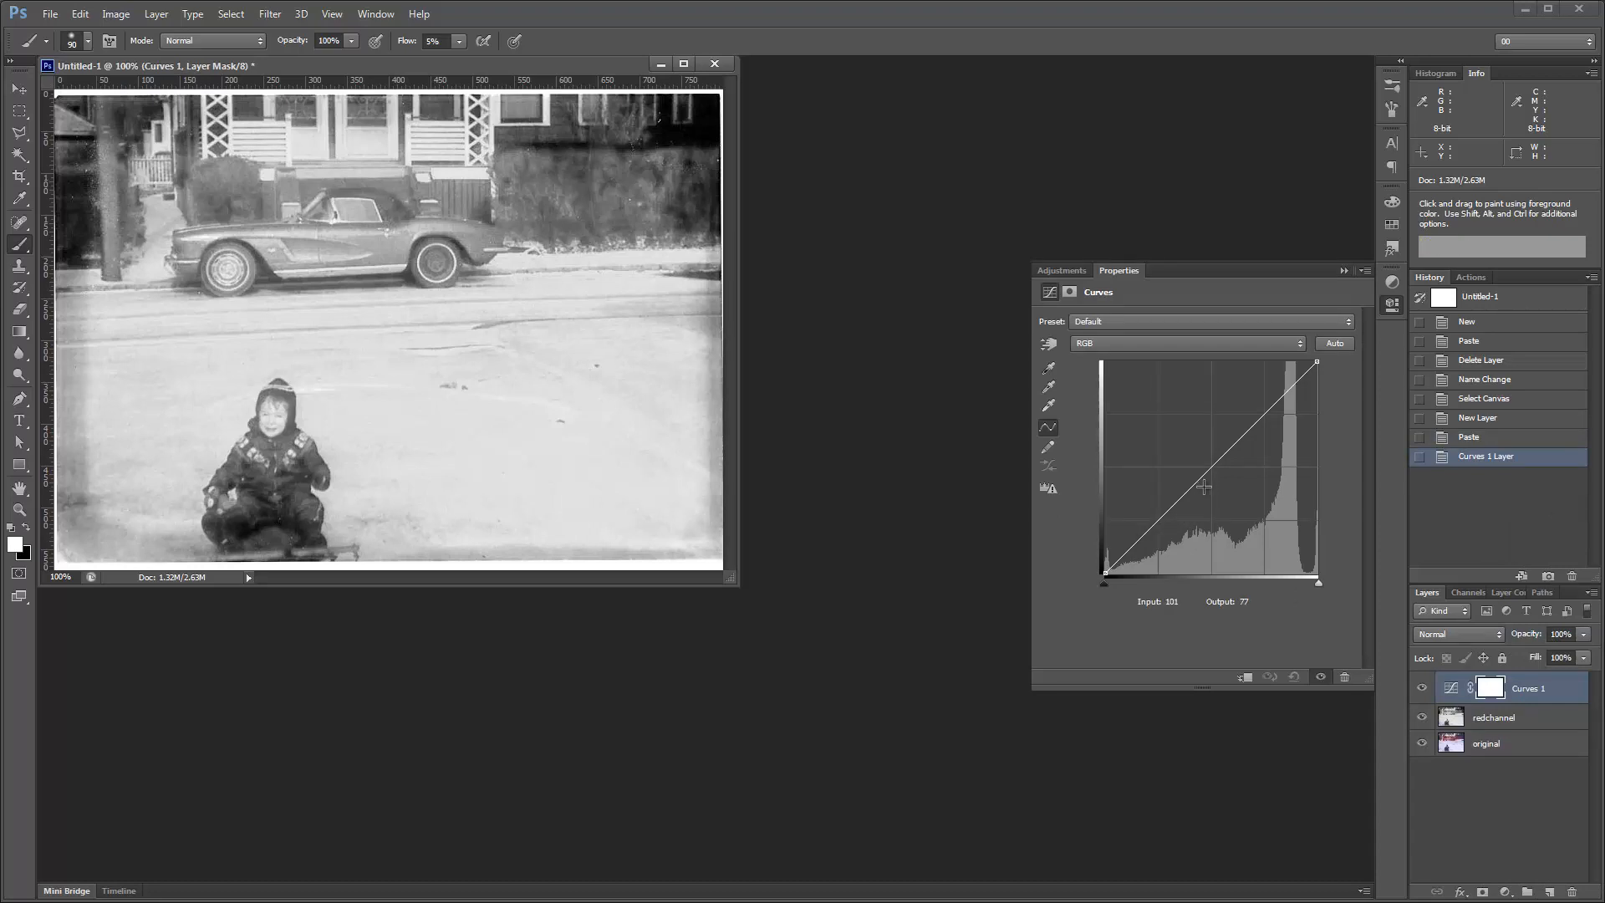
drag(1204, 487, 1212, 468)
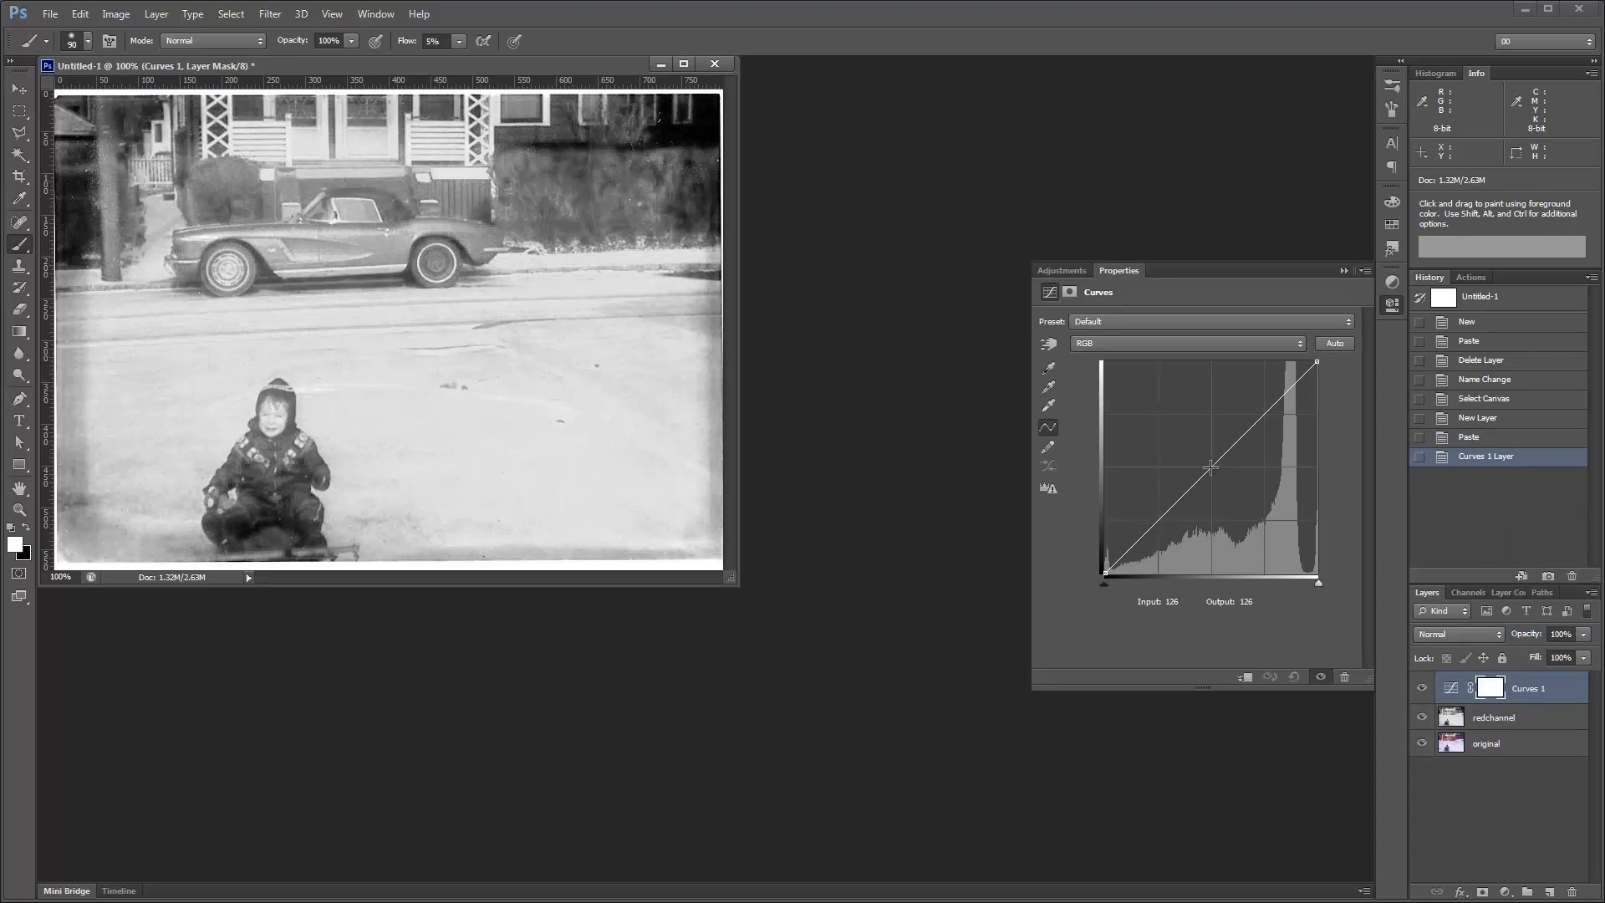
drag(1210, 468, 1158, 448)
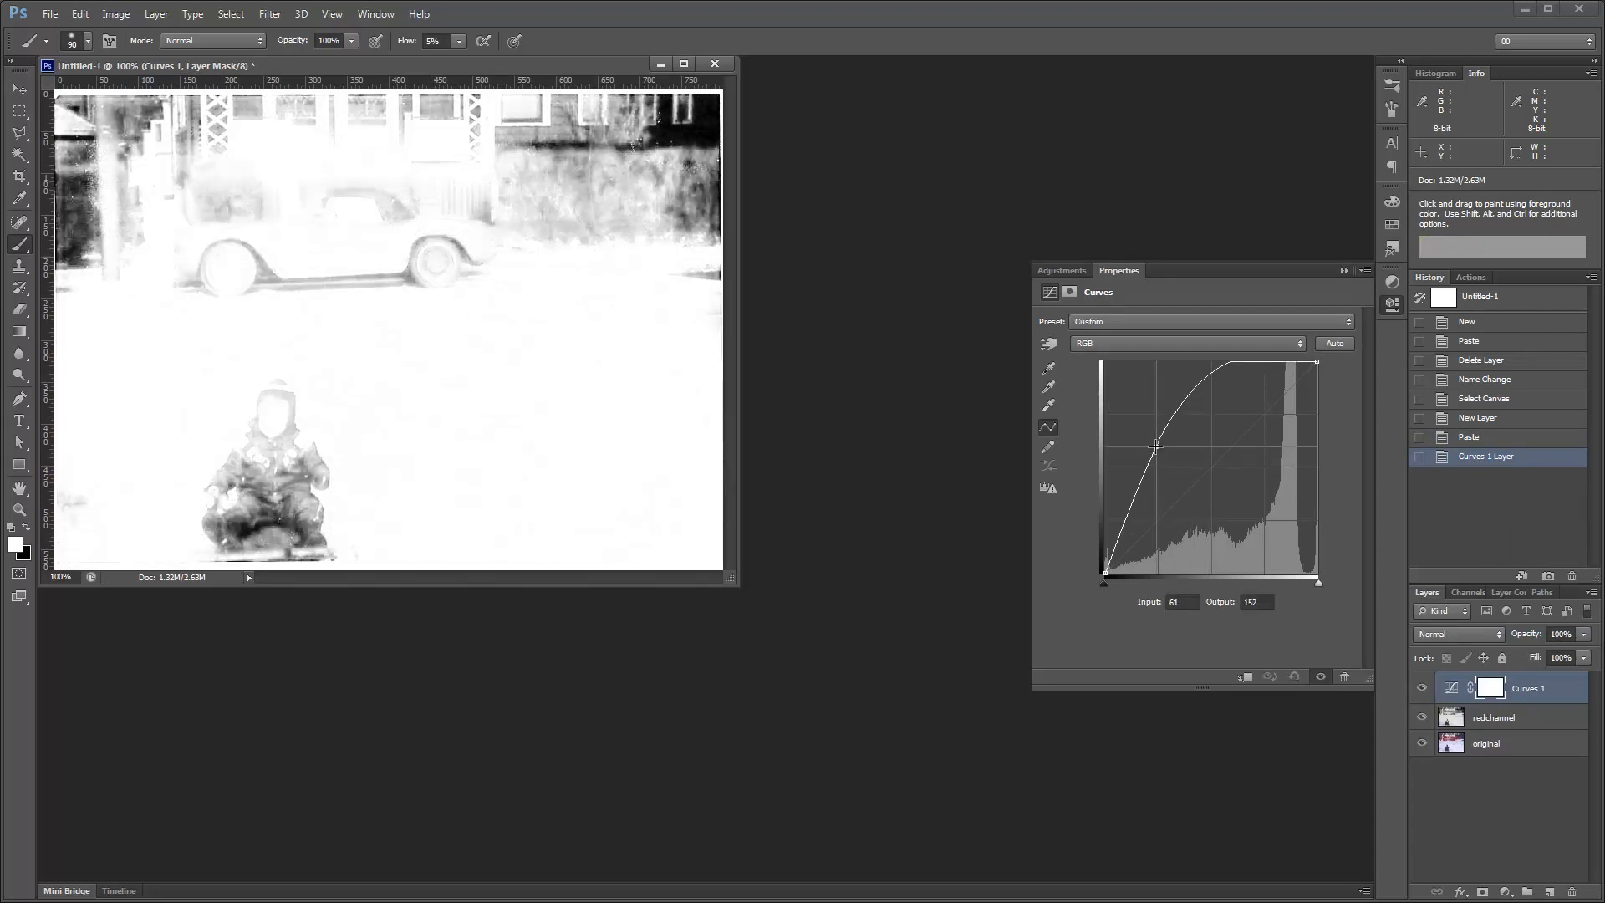
drag(1155, 448, 1165, 452)
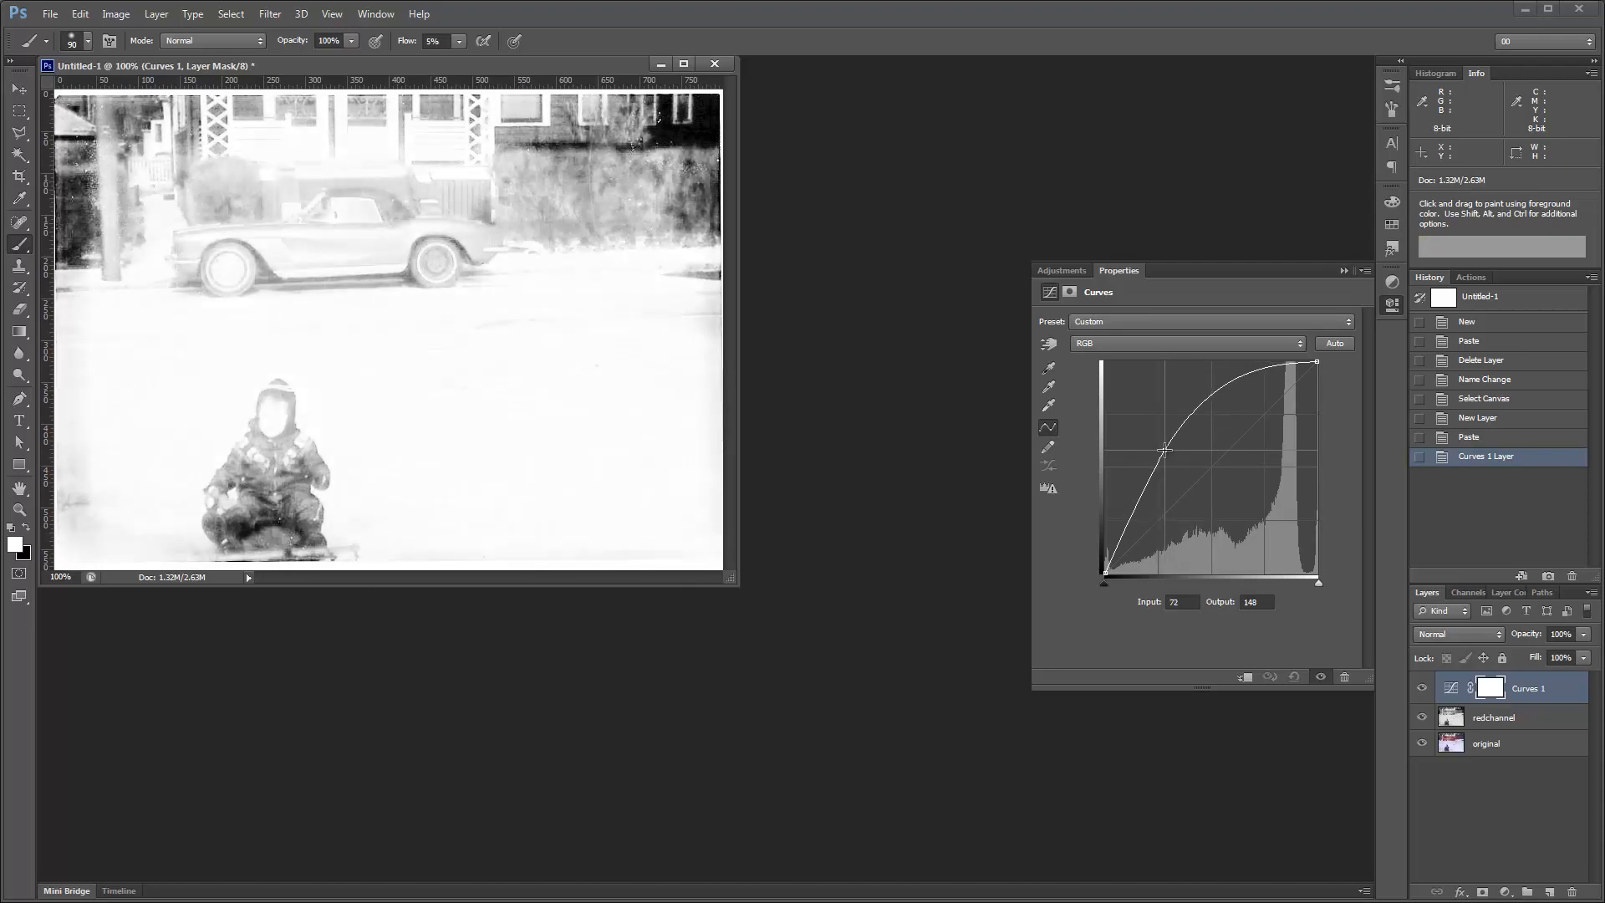
drag(1164, 451, 1163, 451)
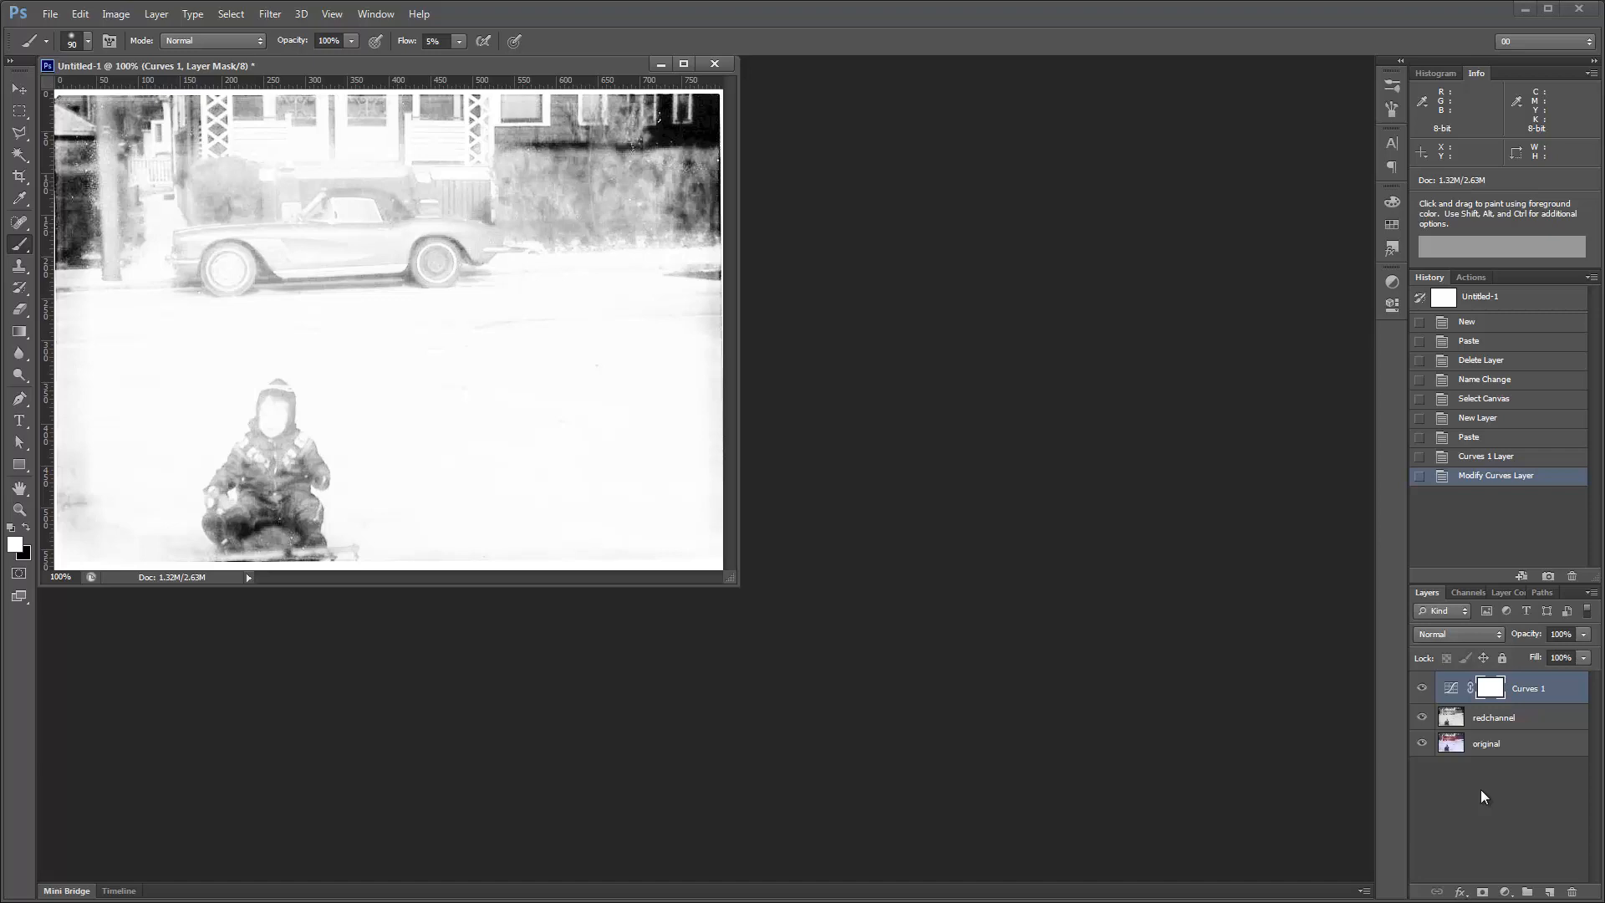
- Invert the Curves 1 layer mask to black, hiding the brightening, and target the mask
key(ctrl+i)
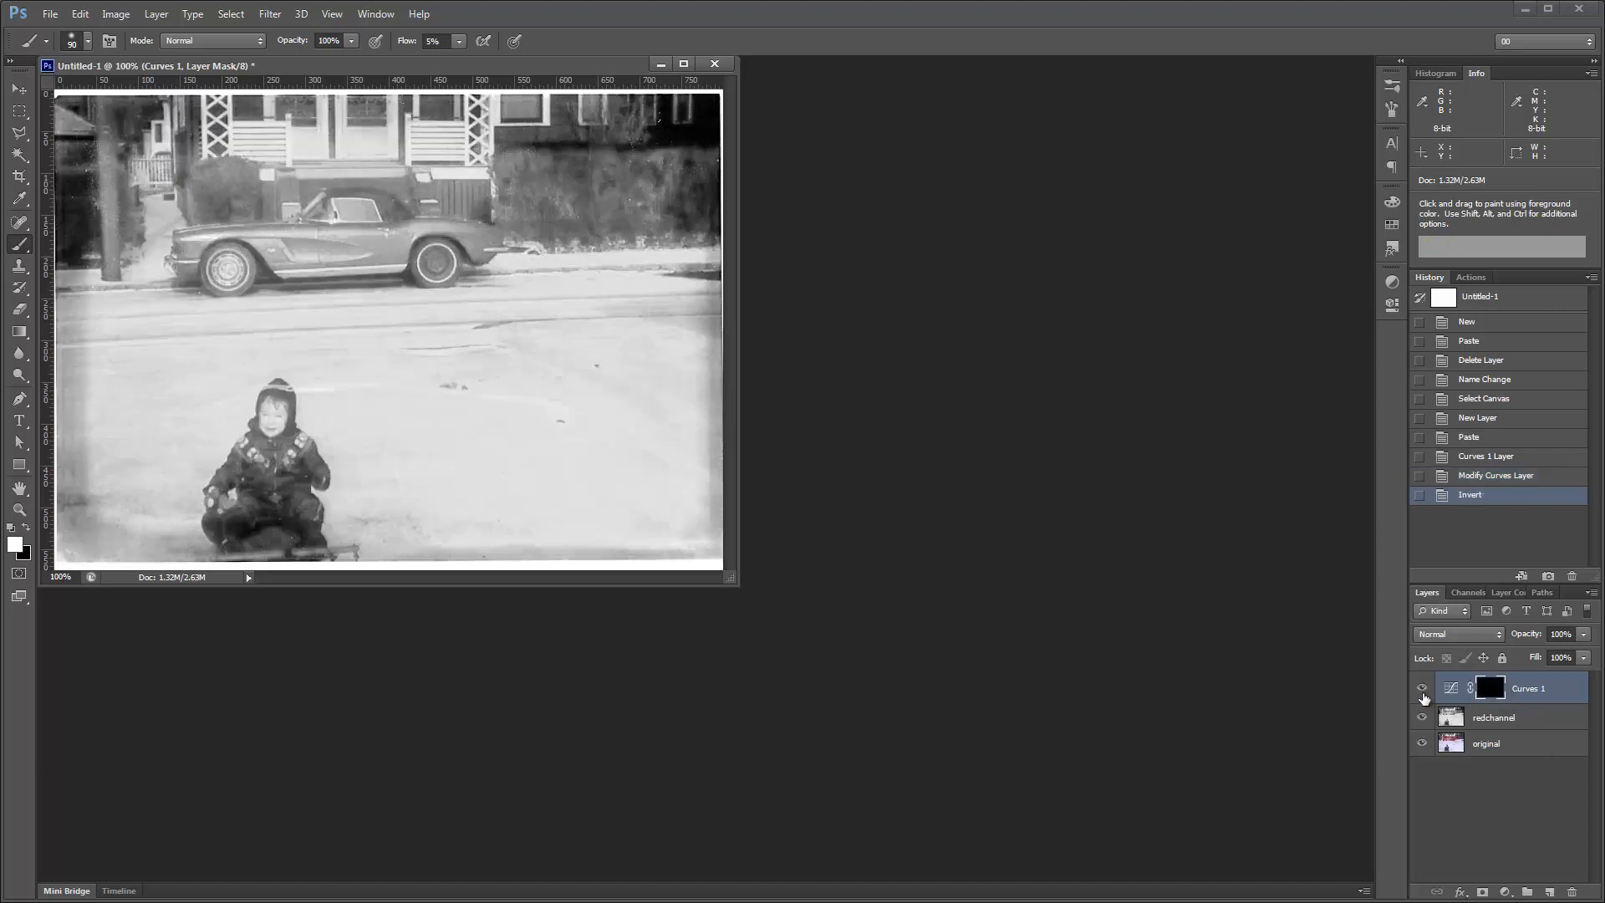
click(1422, 688)
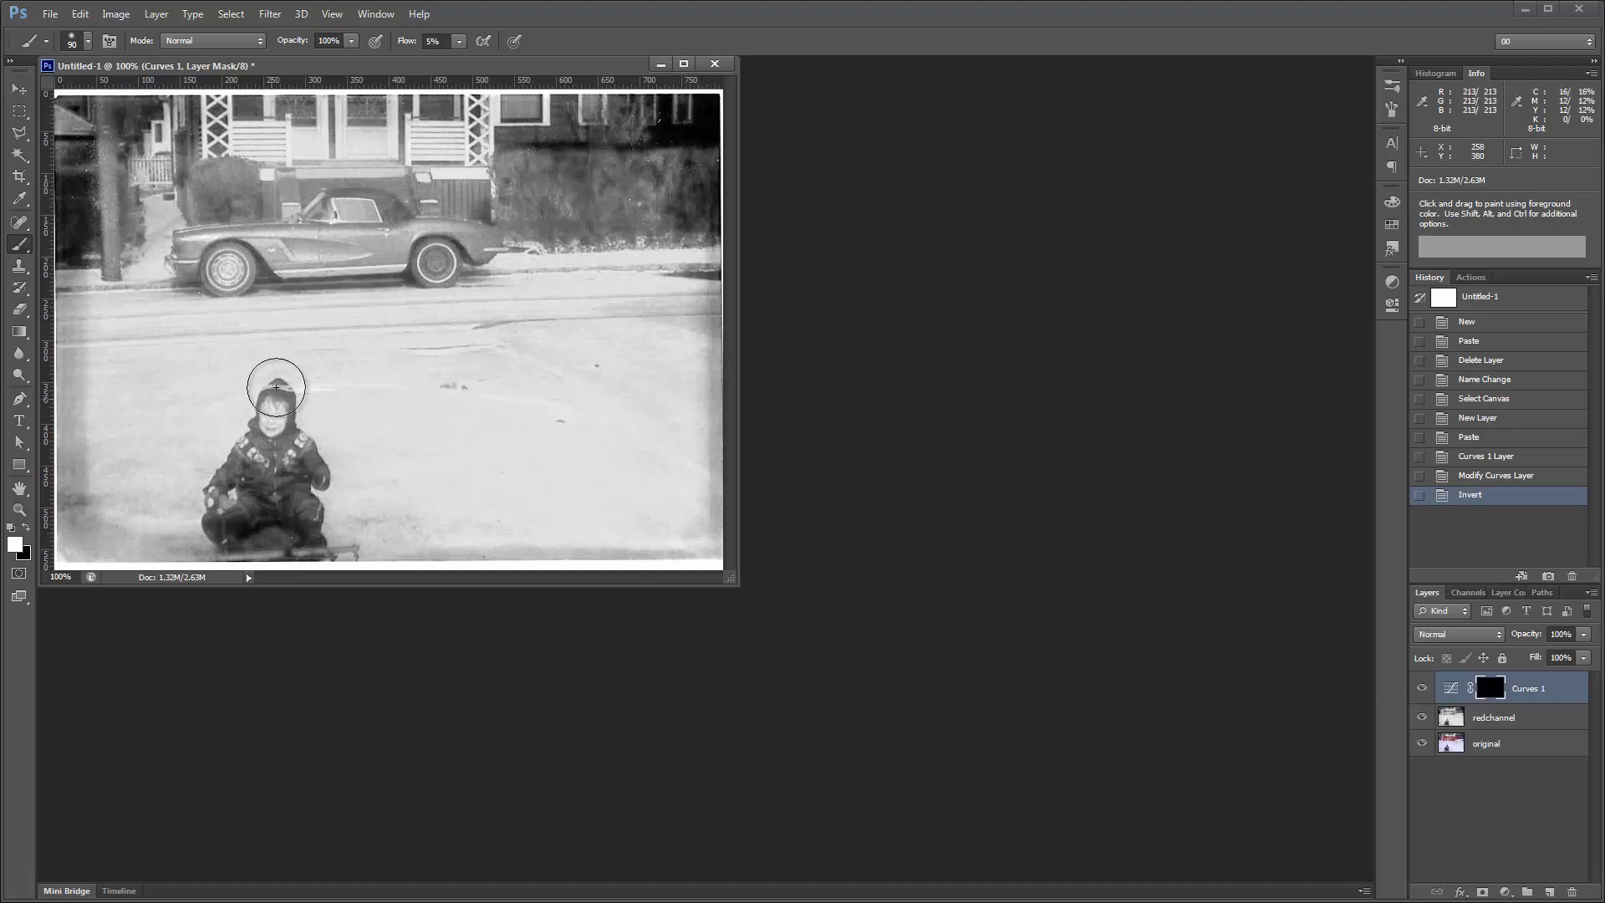
mouse_move(464, 59)
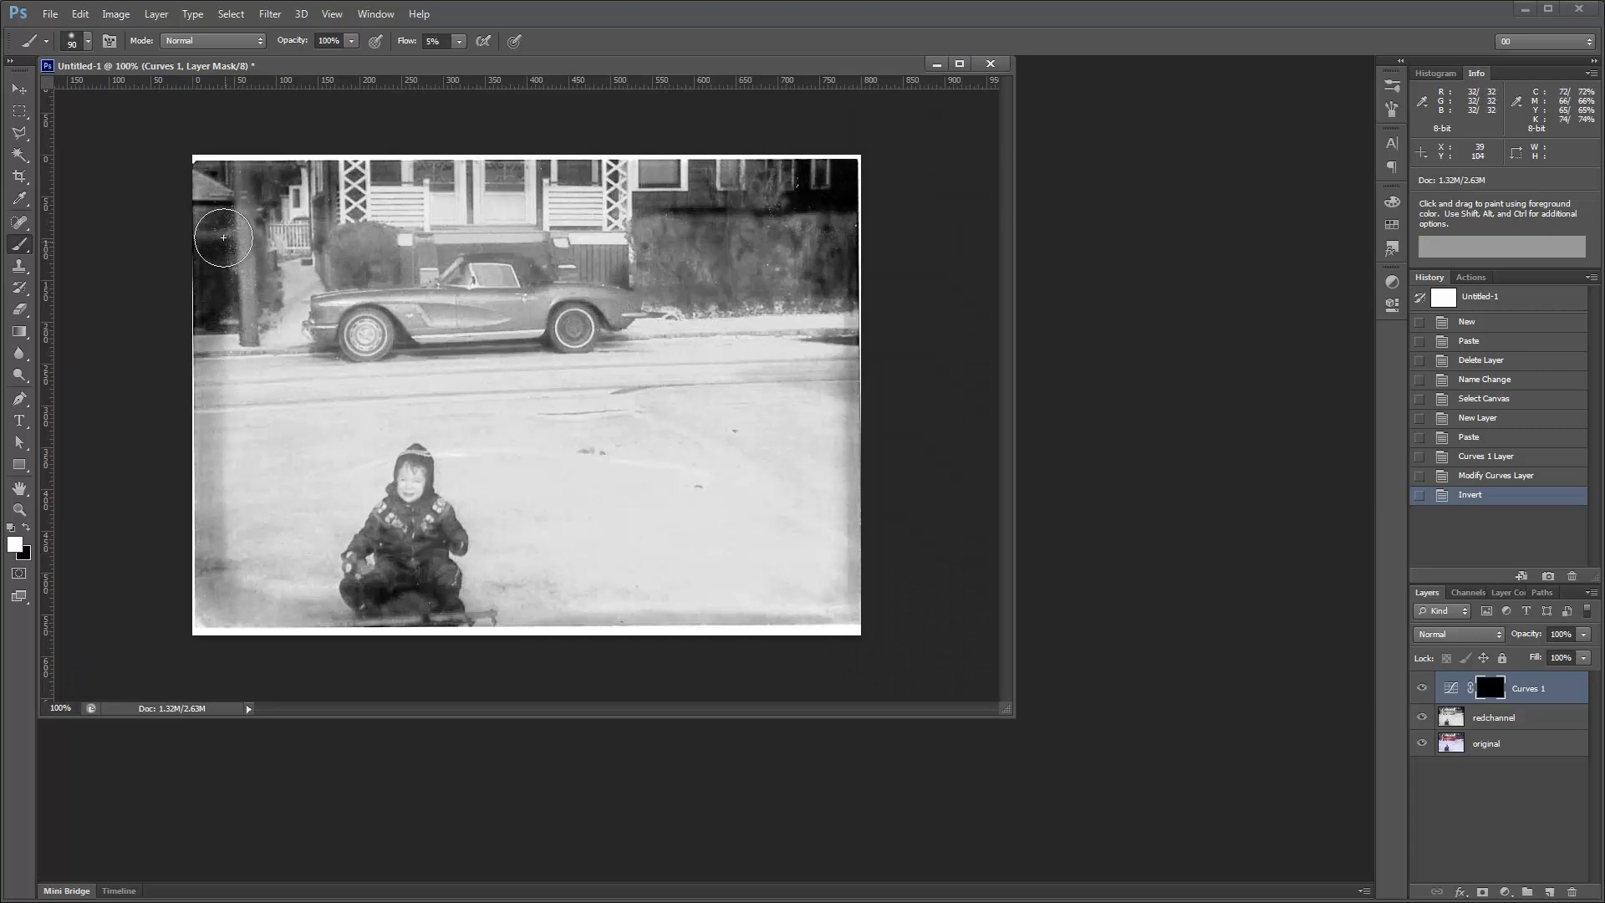
mouse_move(174, 418)
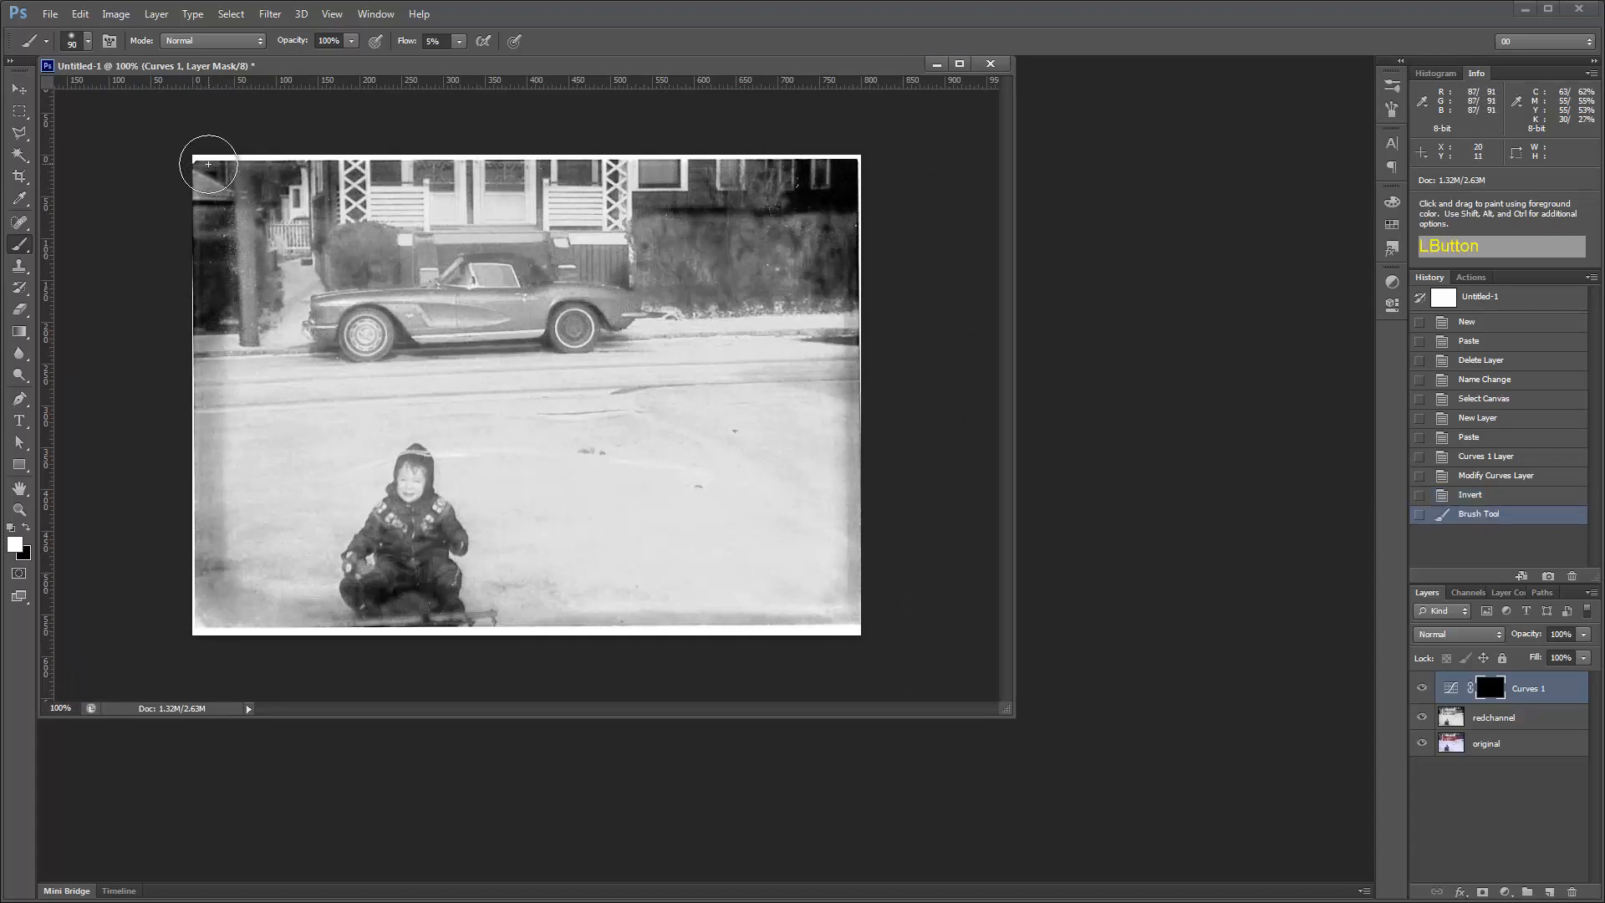
- Paint white on the Curves mask along the photo's dark left edge and bottom-left corner
drag(209, 165, 204, 609)
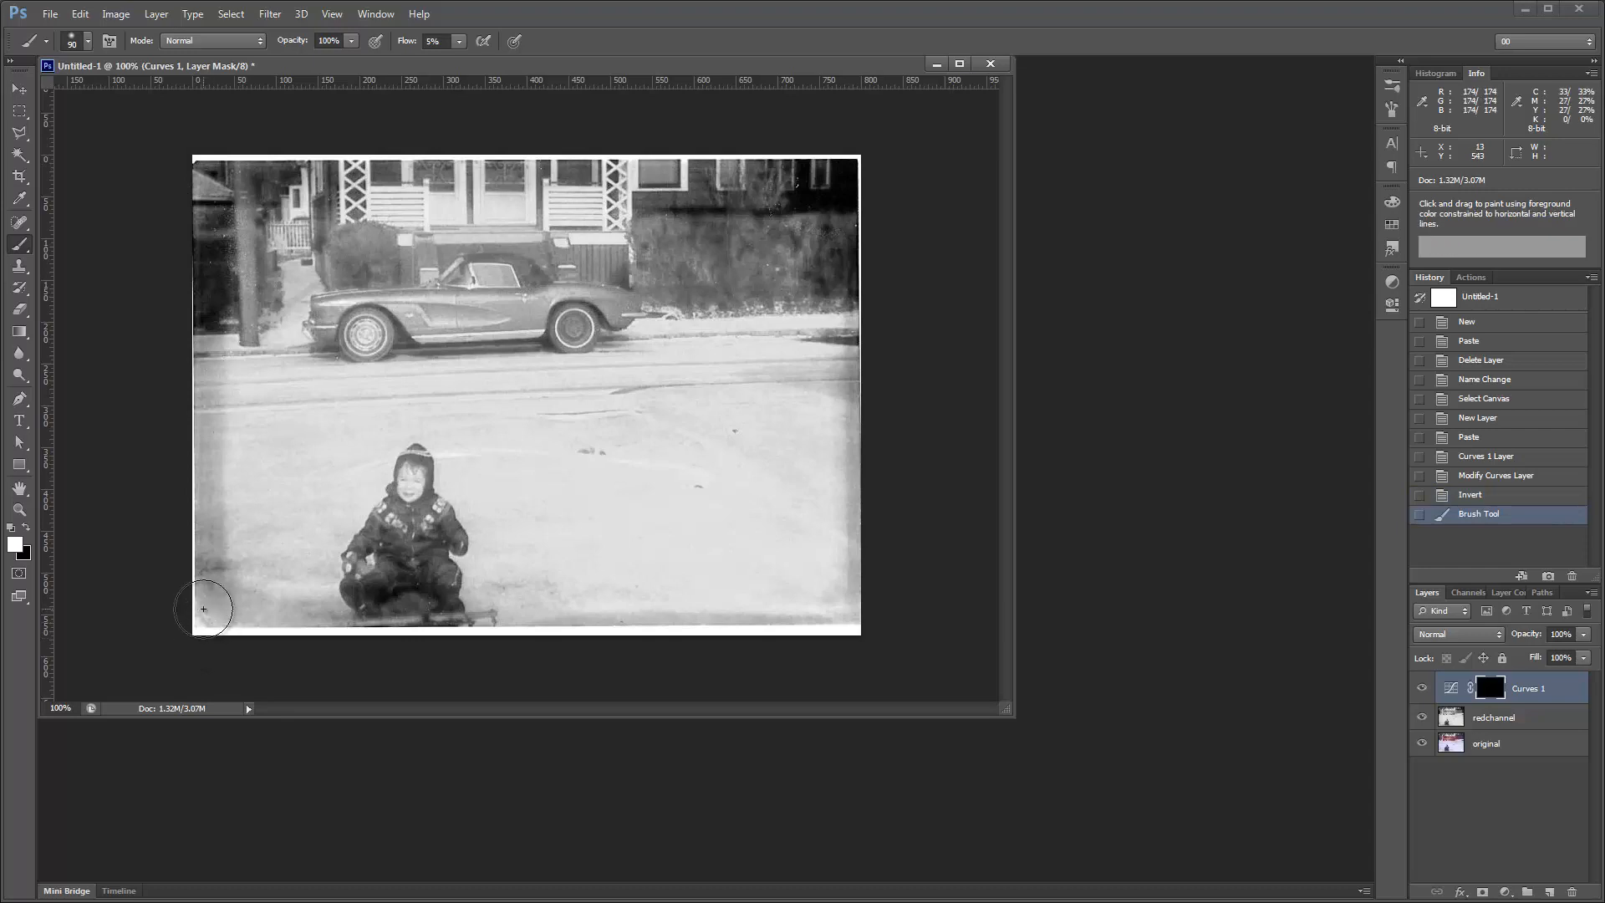
drag(202, 609, 373, 633)
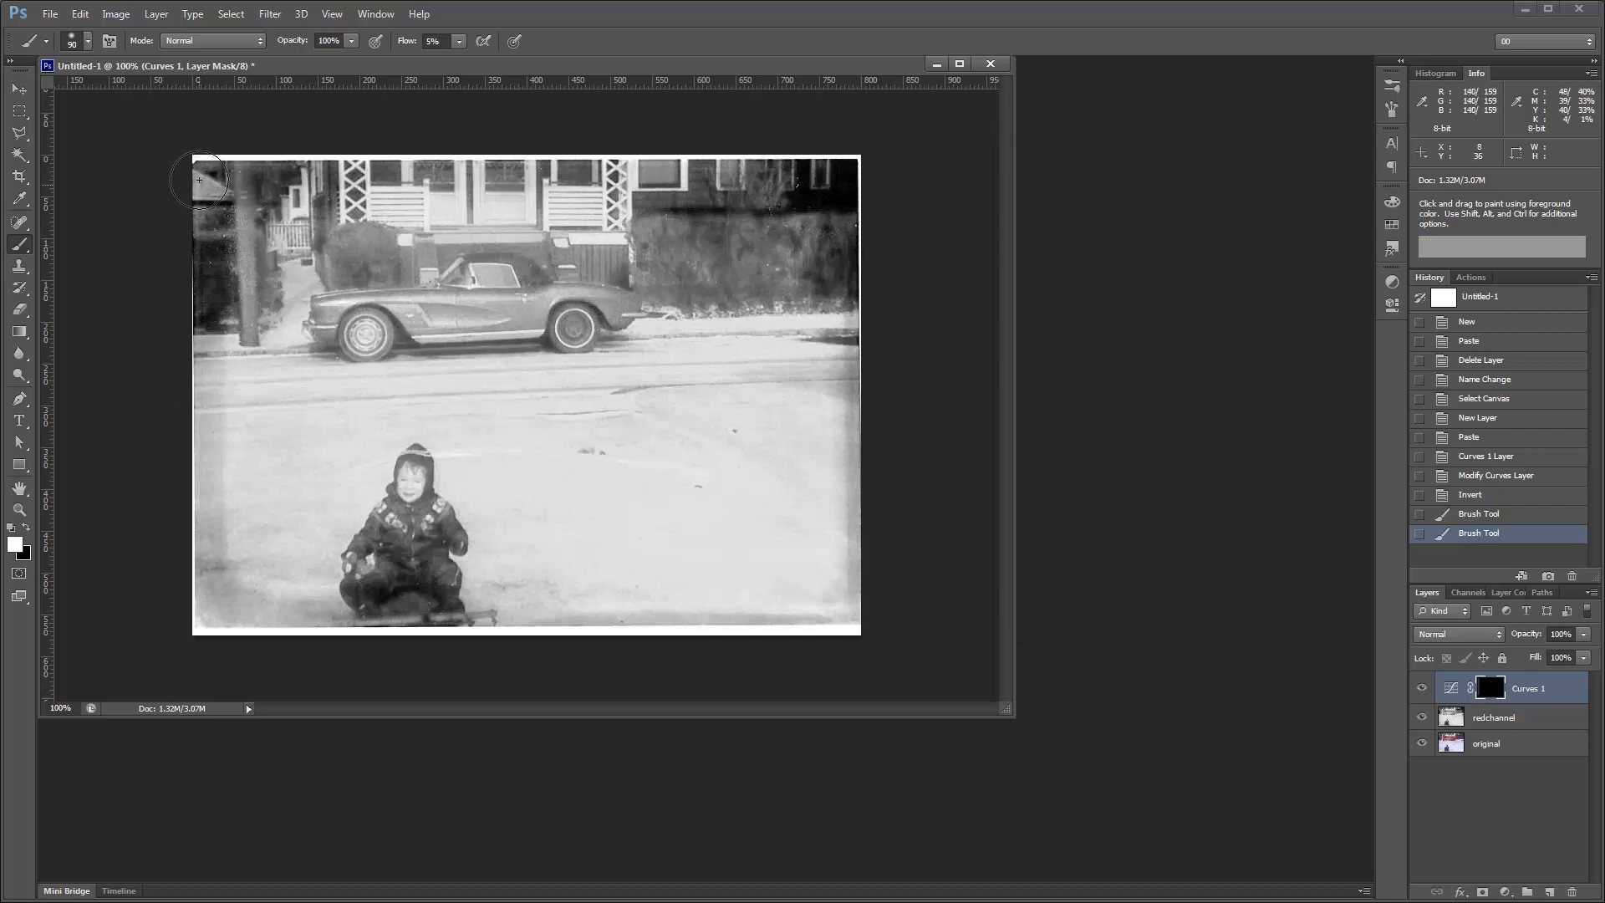
drag(199, 180, 199, 616)
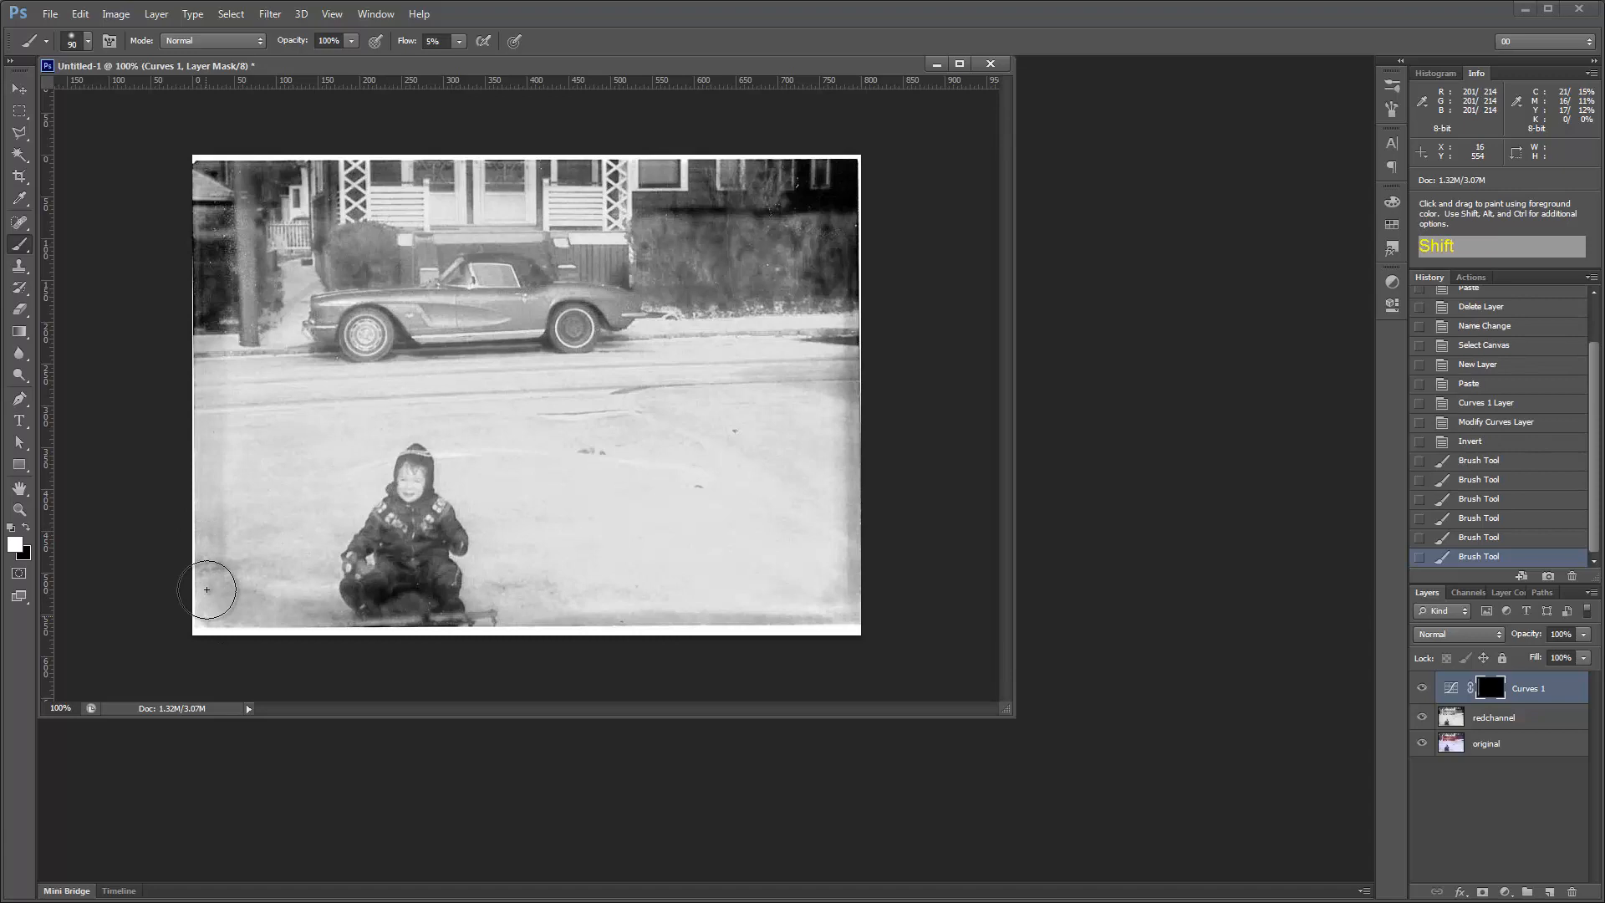
drag(206, 588, 234, 634)
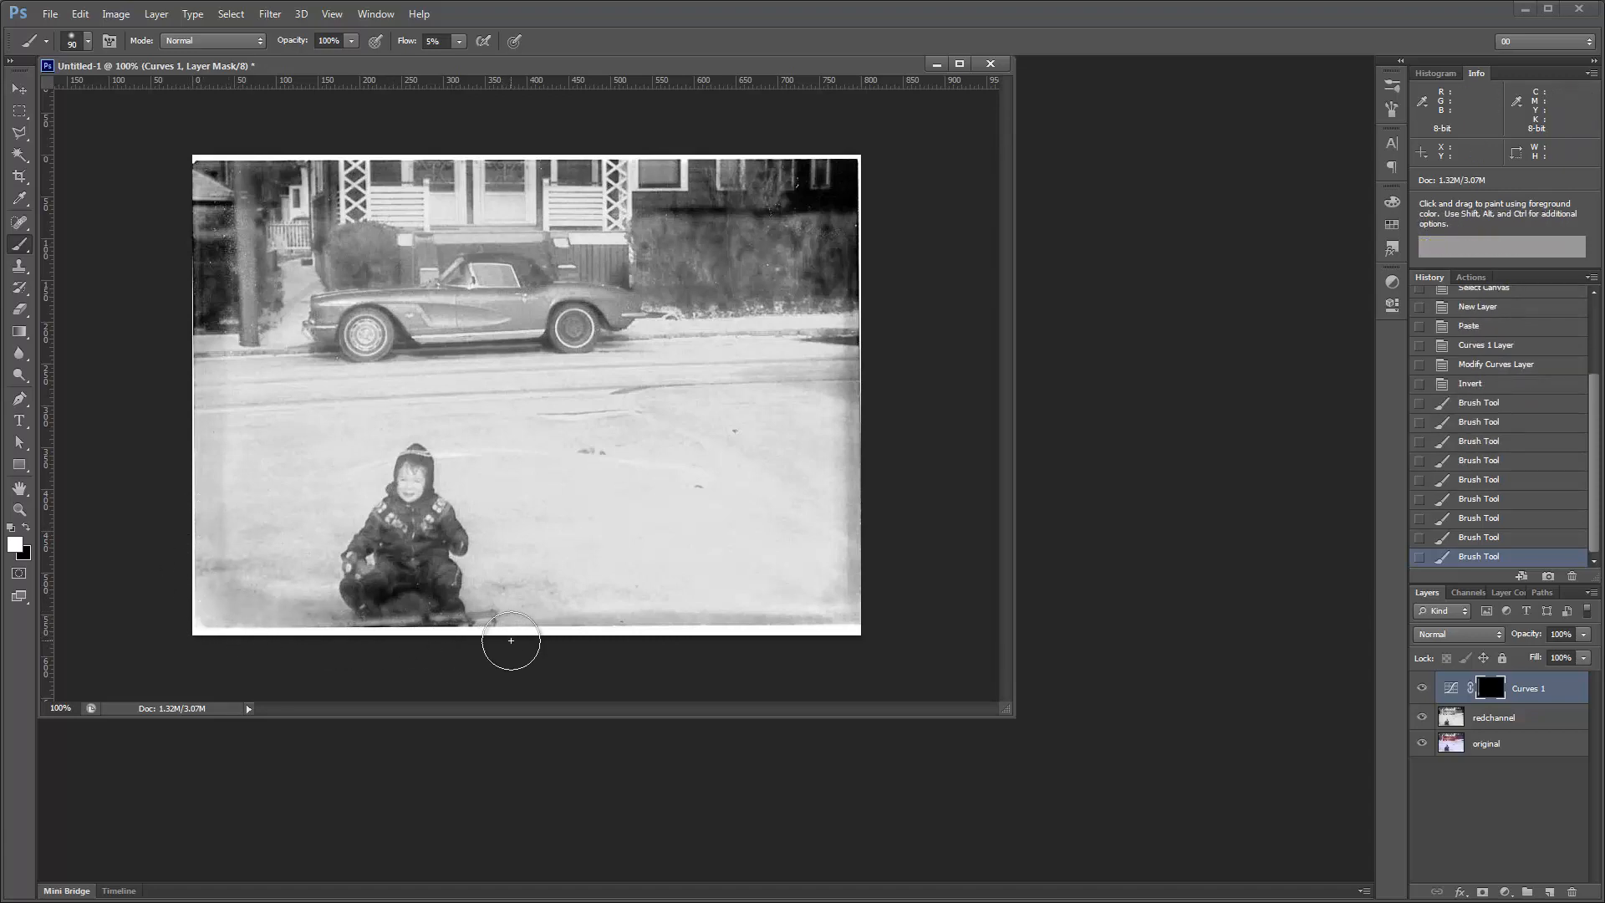
- Paint straight white strokes along the bottom edge to lighten the dark strip
drag(510, 640, 245, 614)
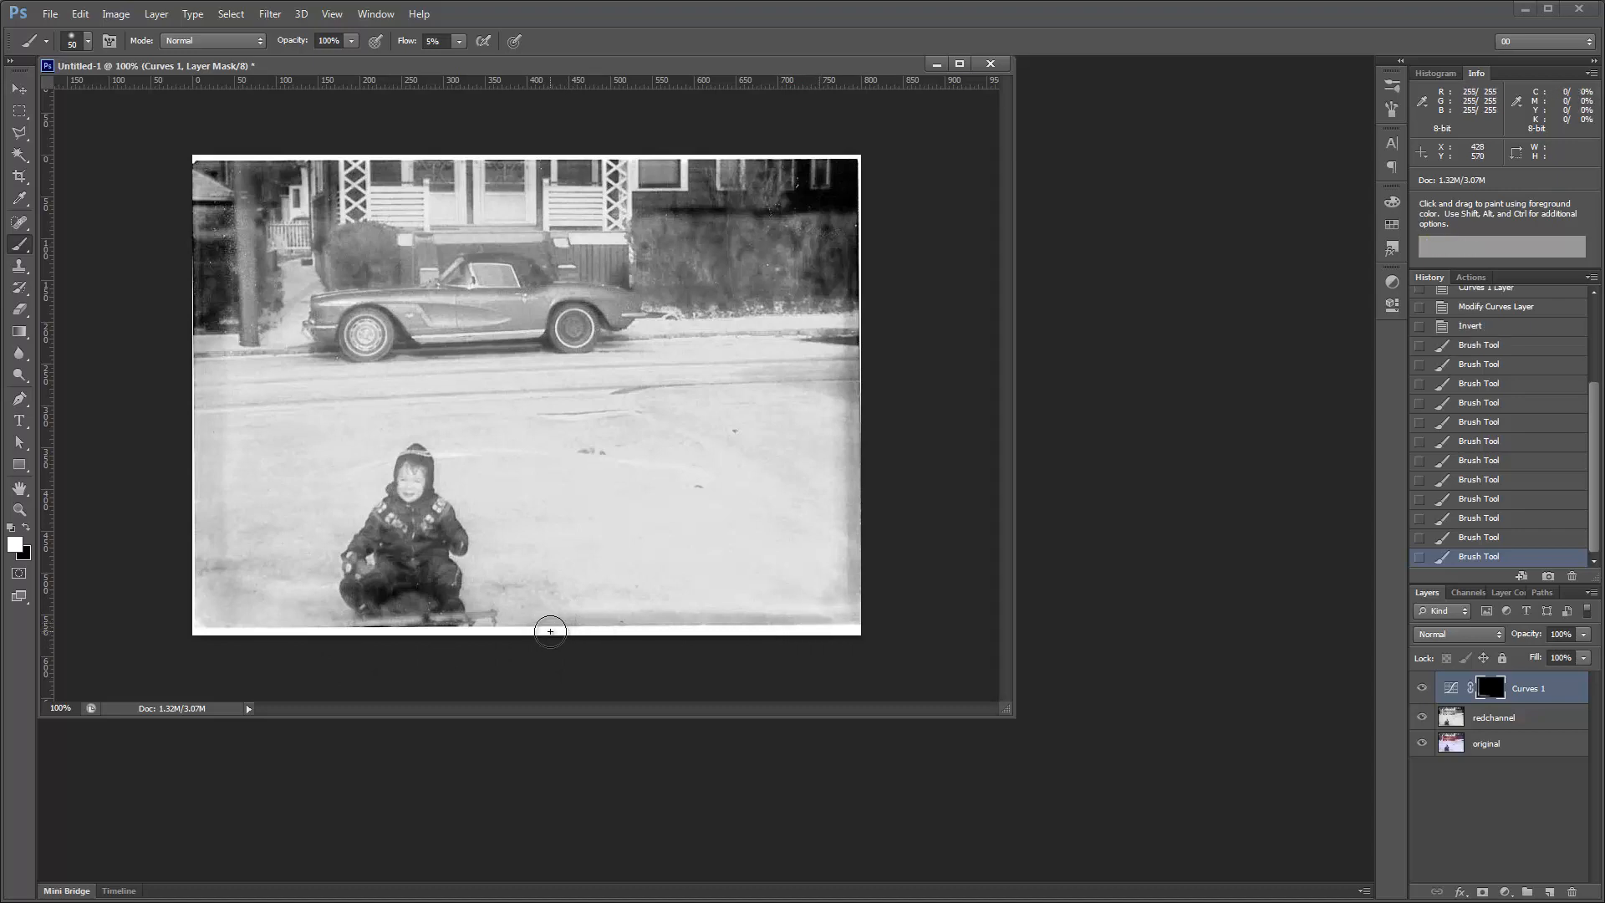
drag(550, 631, 820, 630)
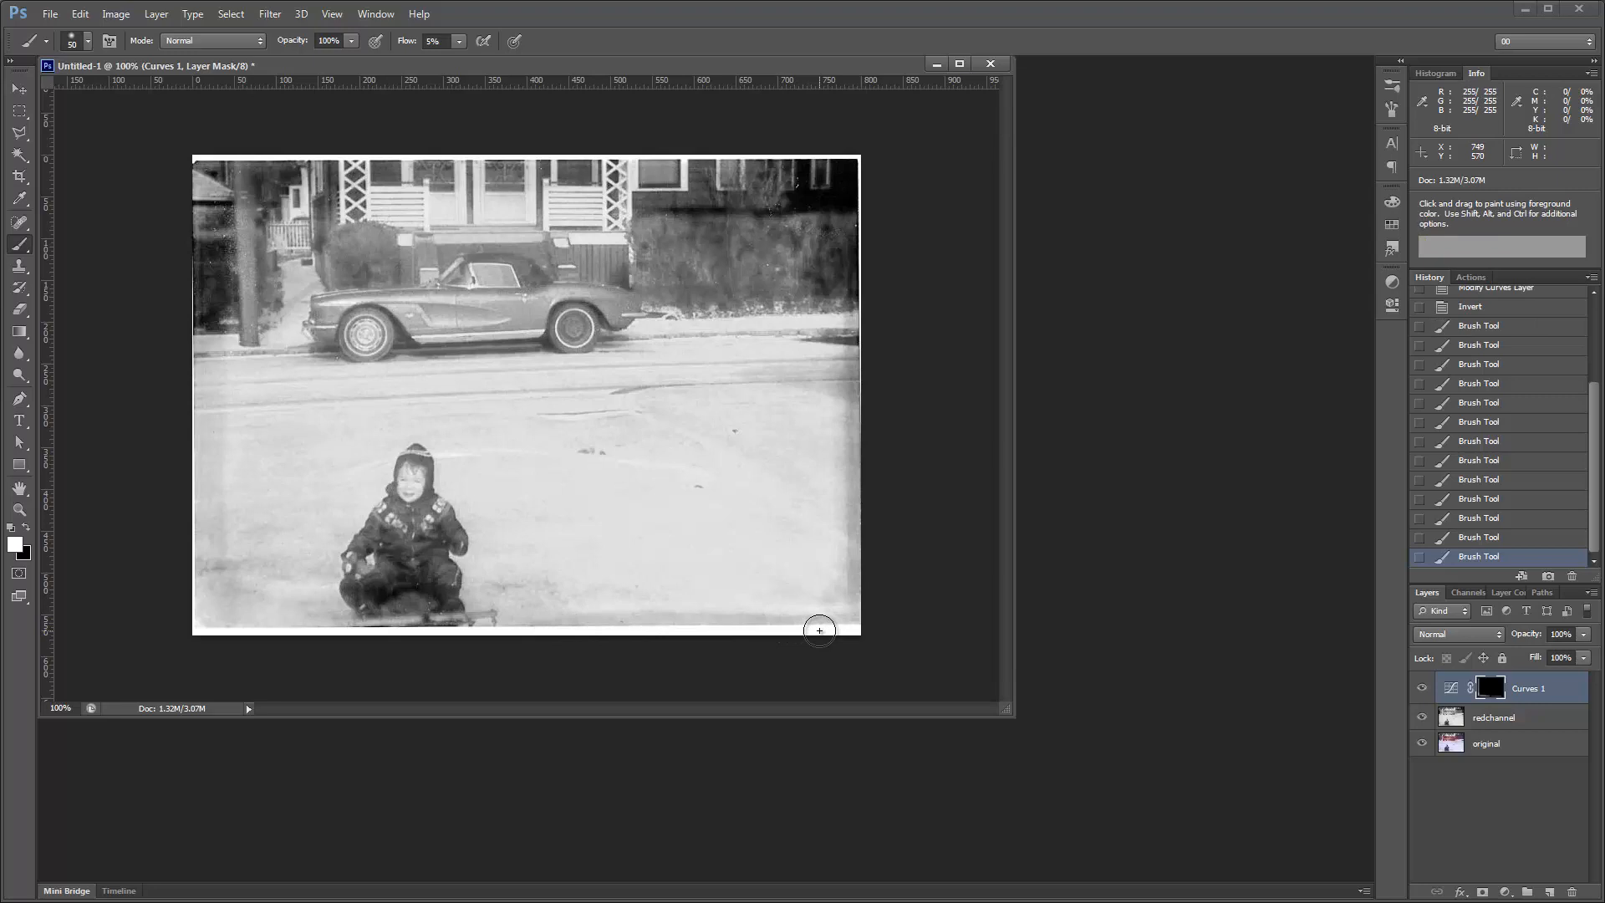
drag(819, 629, 539, 629)
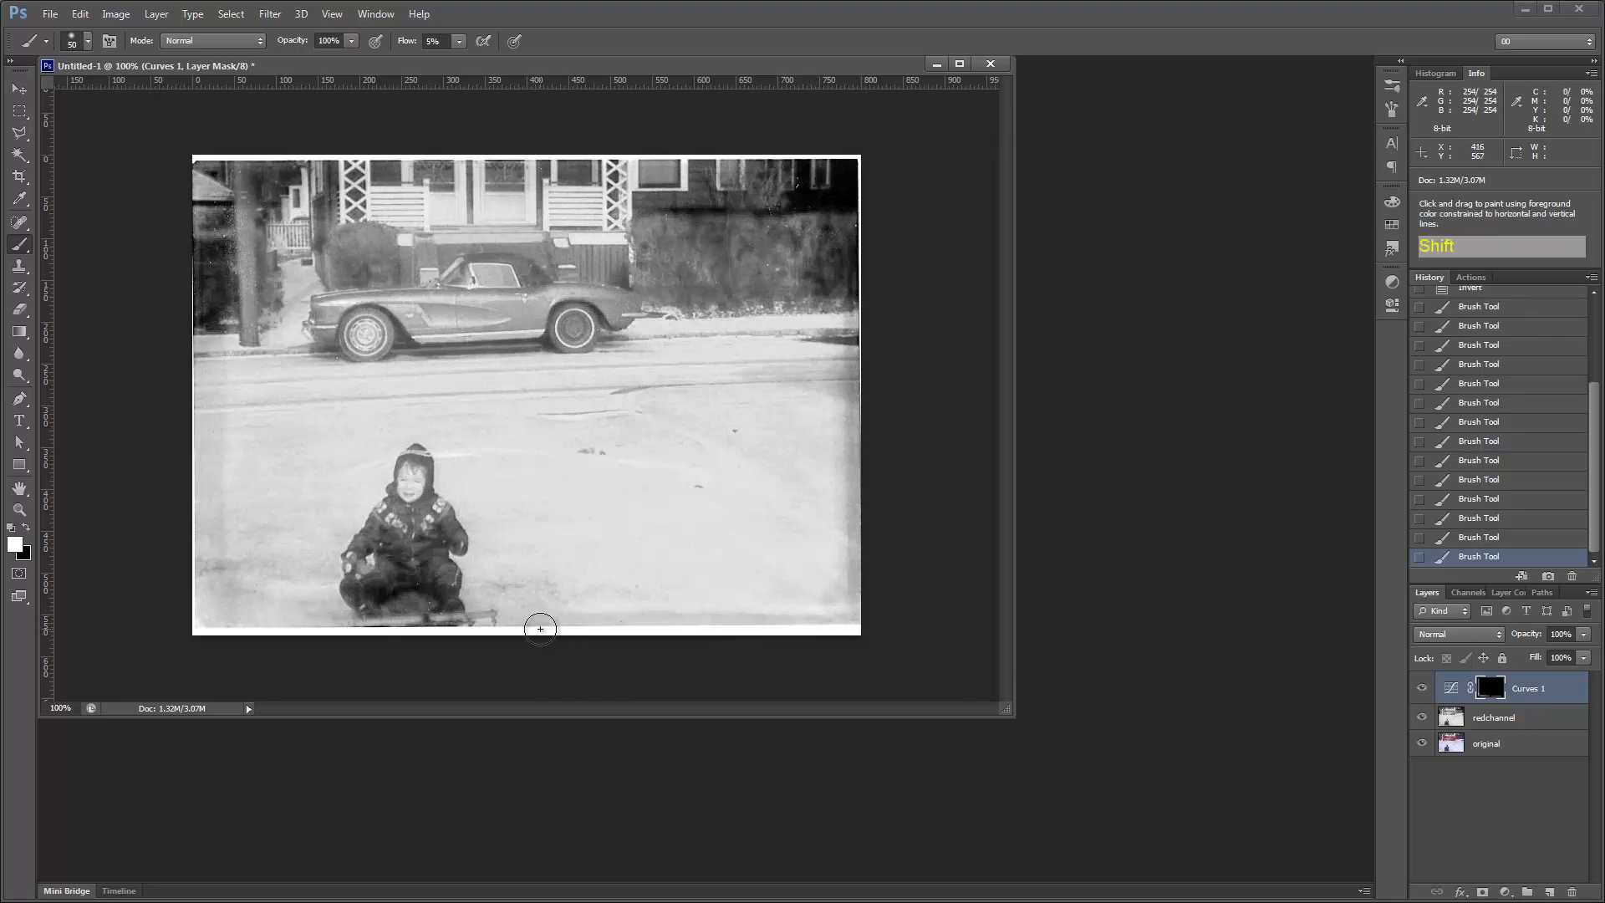
drag(541, 628, 814, 630)
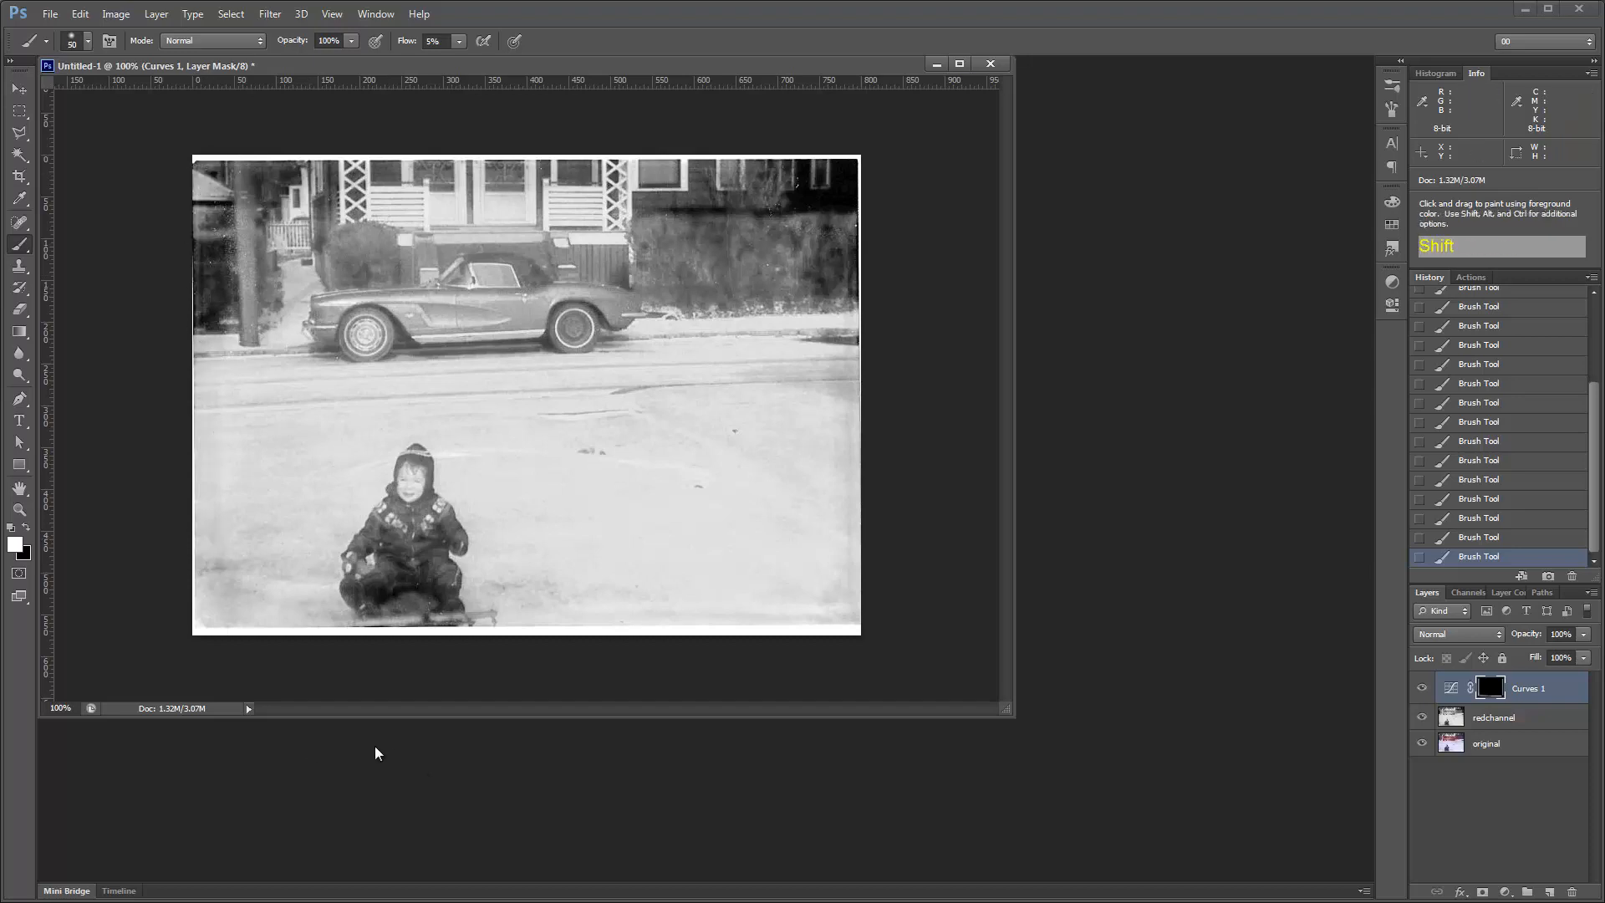
mouse_move(854, 625)
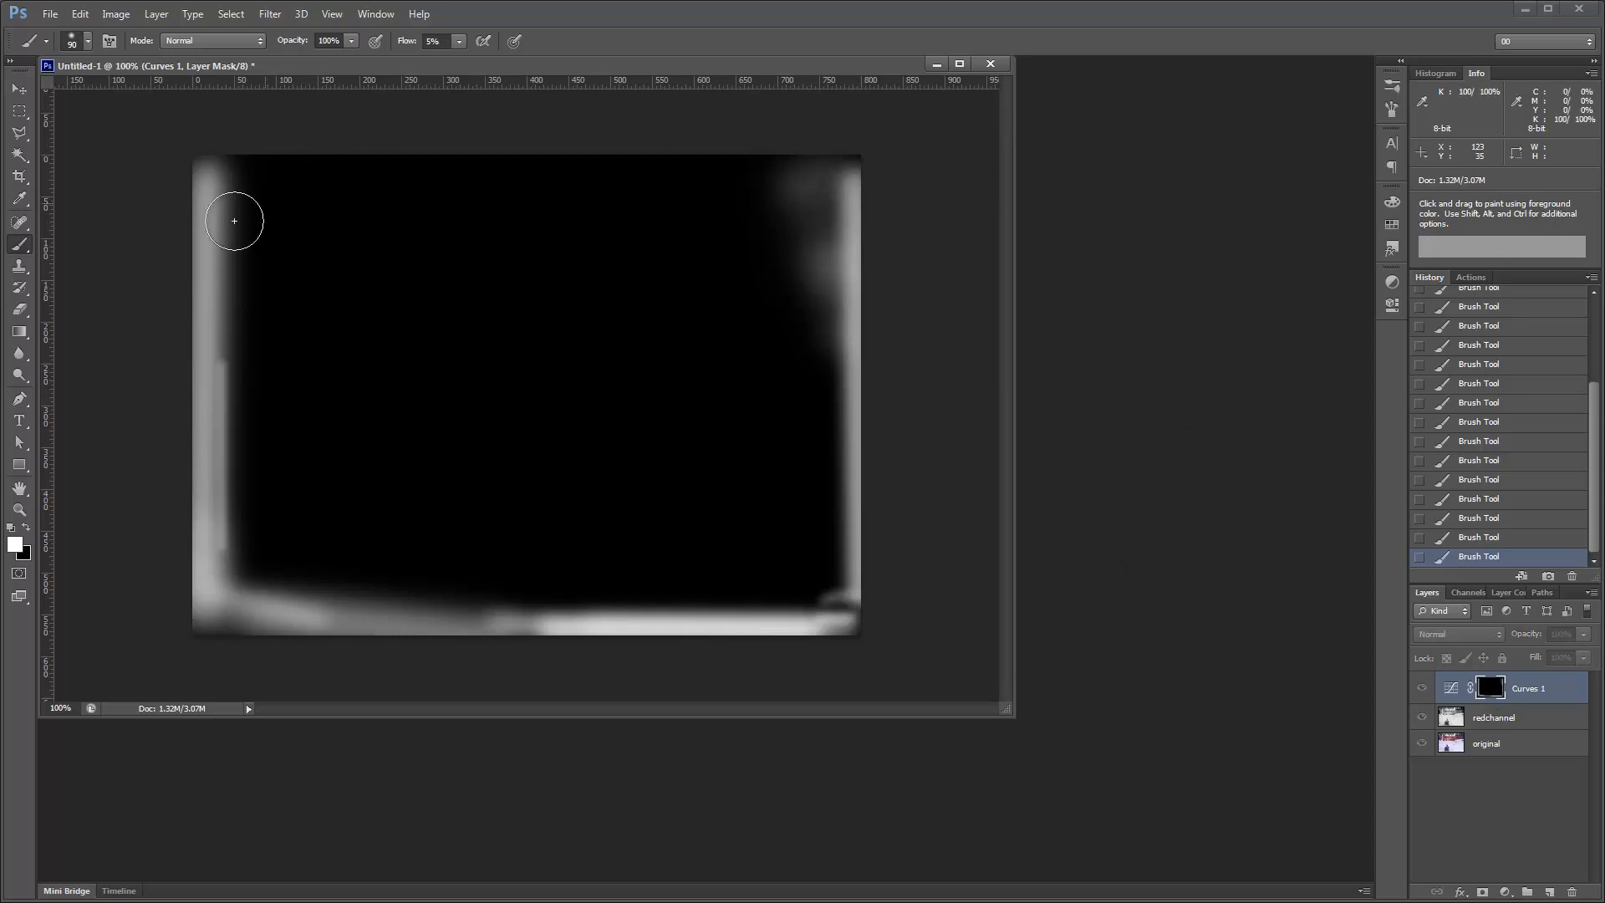
mouse_move(185, 591)
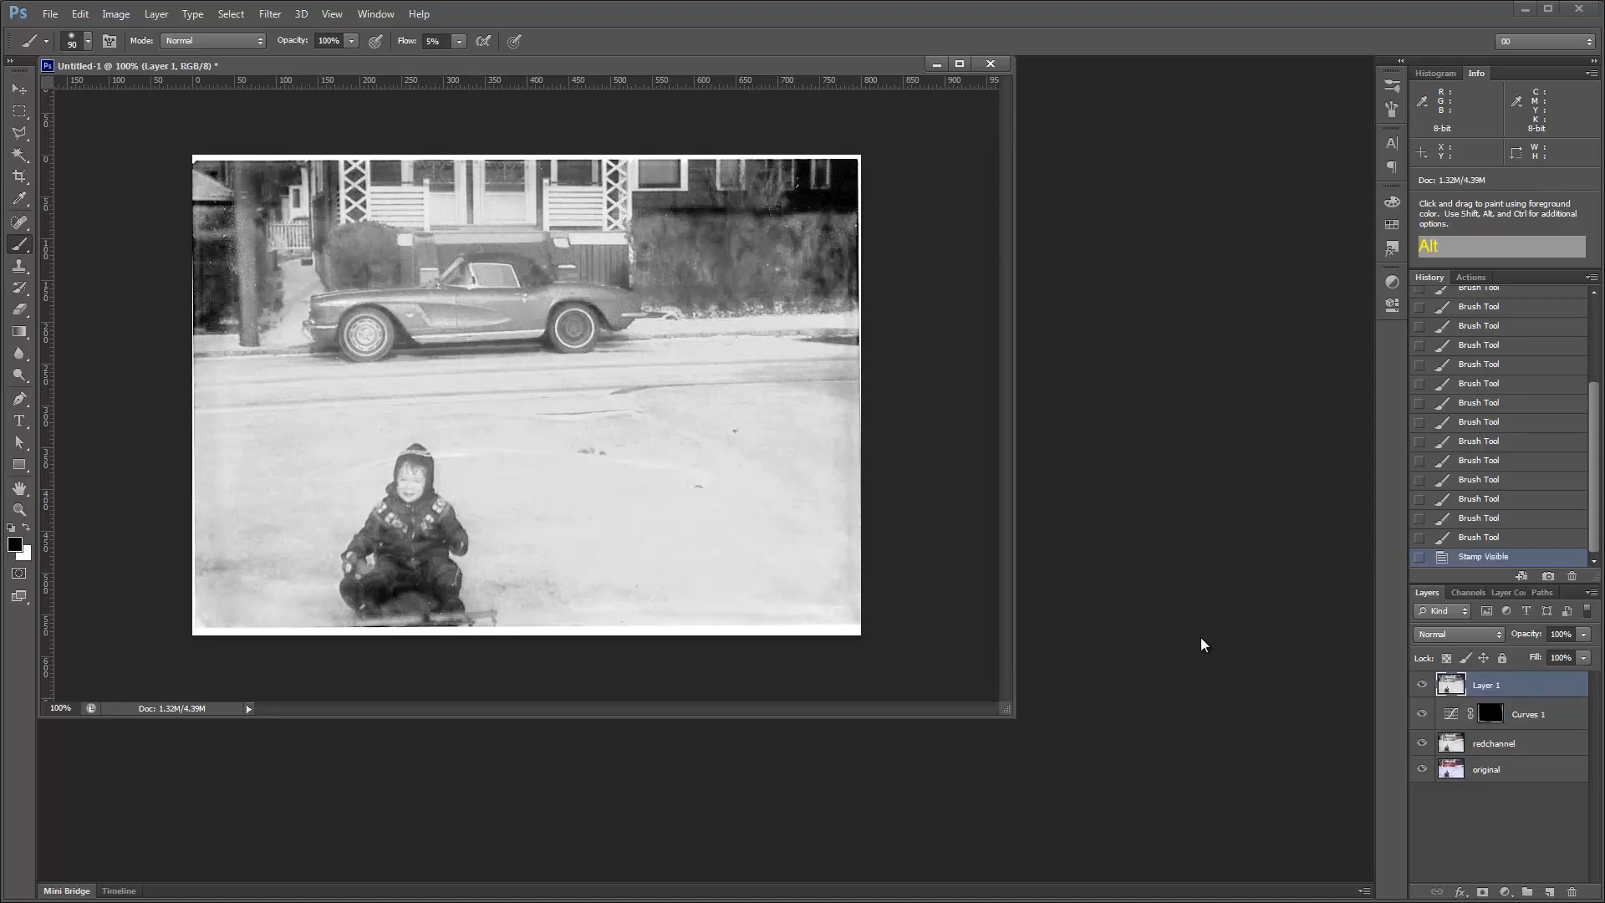
- Hide Curves 1 and redchannel, rename the merged layer 'redfixed', and select original
click(1422, 713)
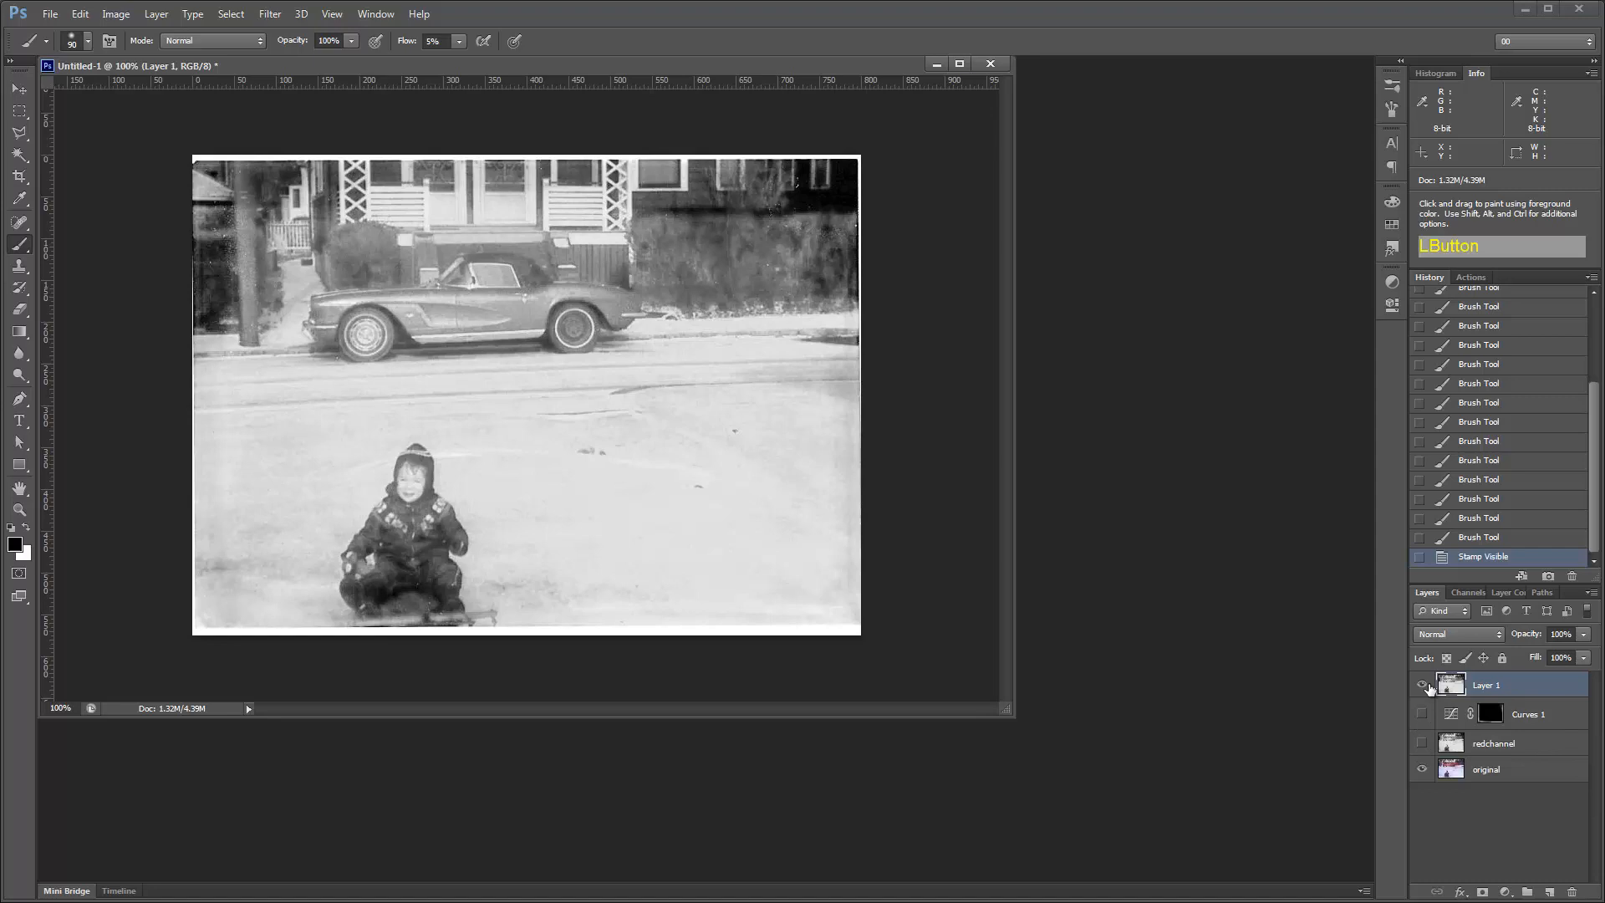
double_click(1486, 685)
text(redfixed)
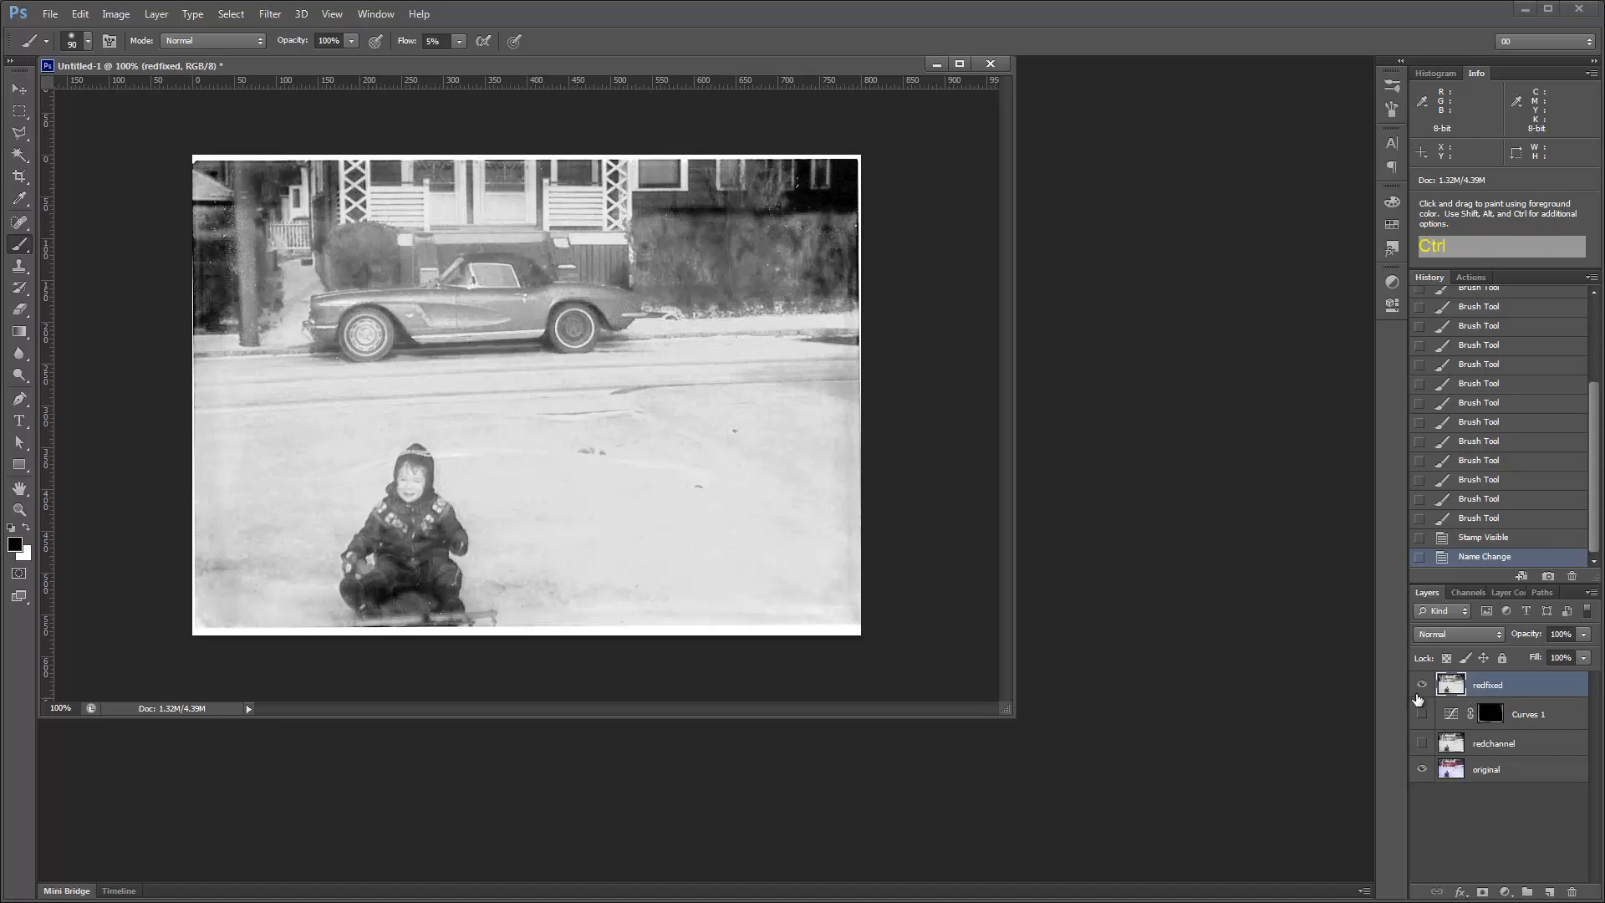
click(1485, 770)
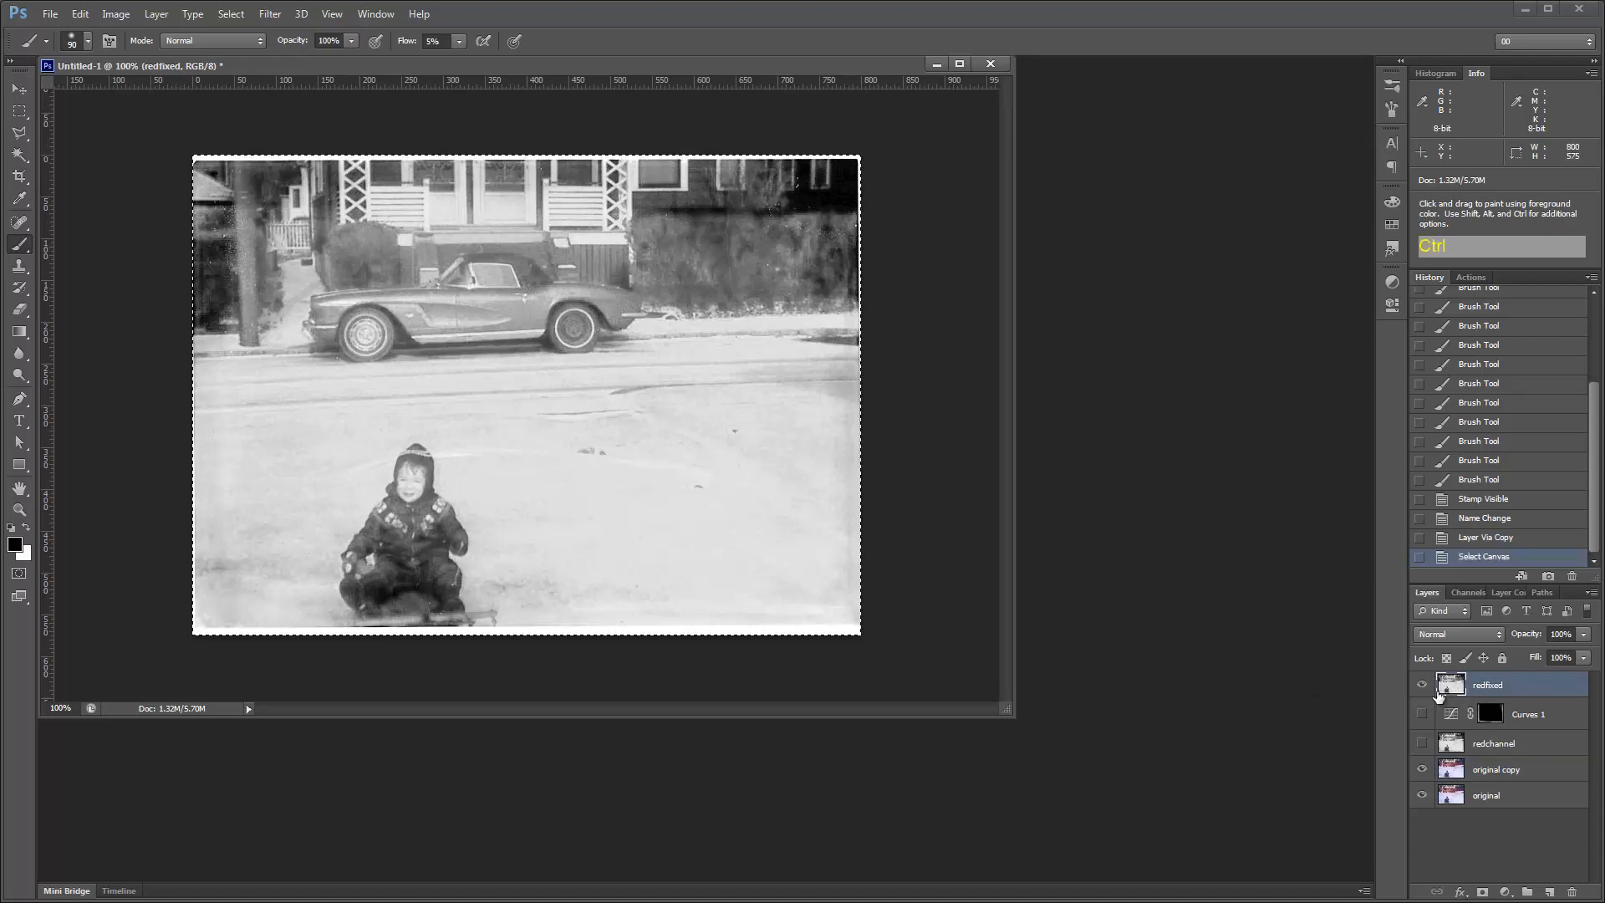
- Paste the redfixed image into original copy's Red channel and compare it against original
click(1421, 684)
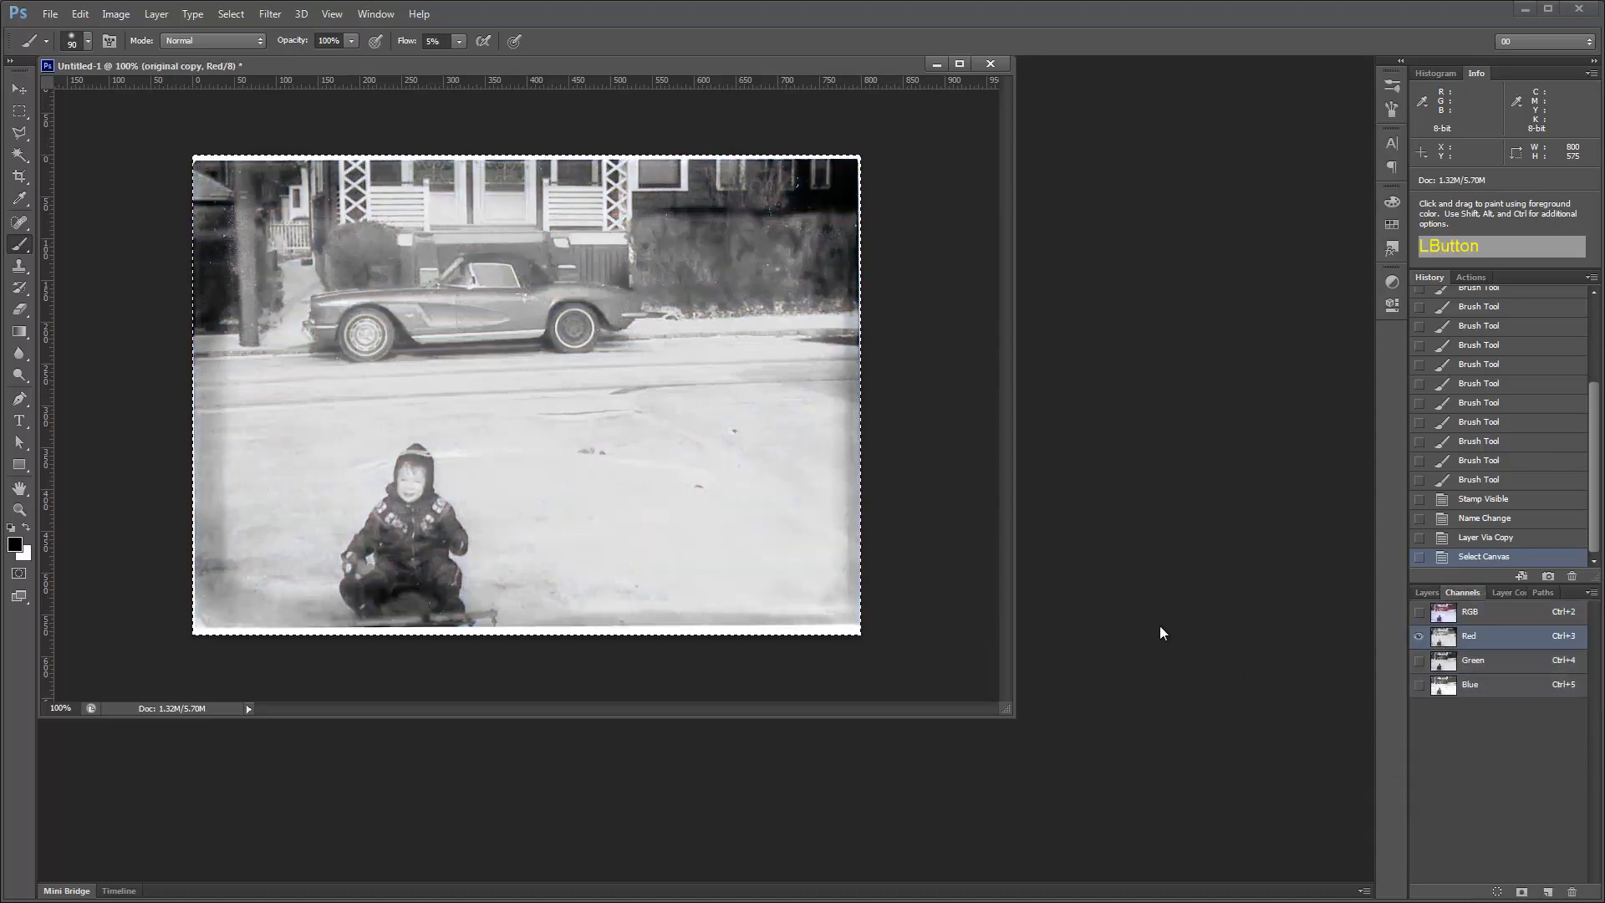
key(ctrl+v)
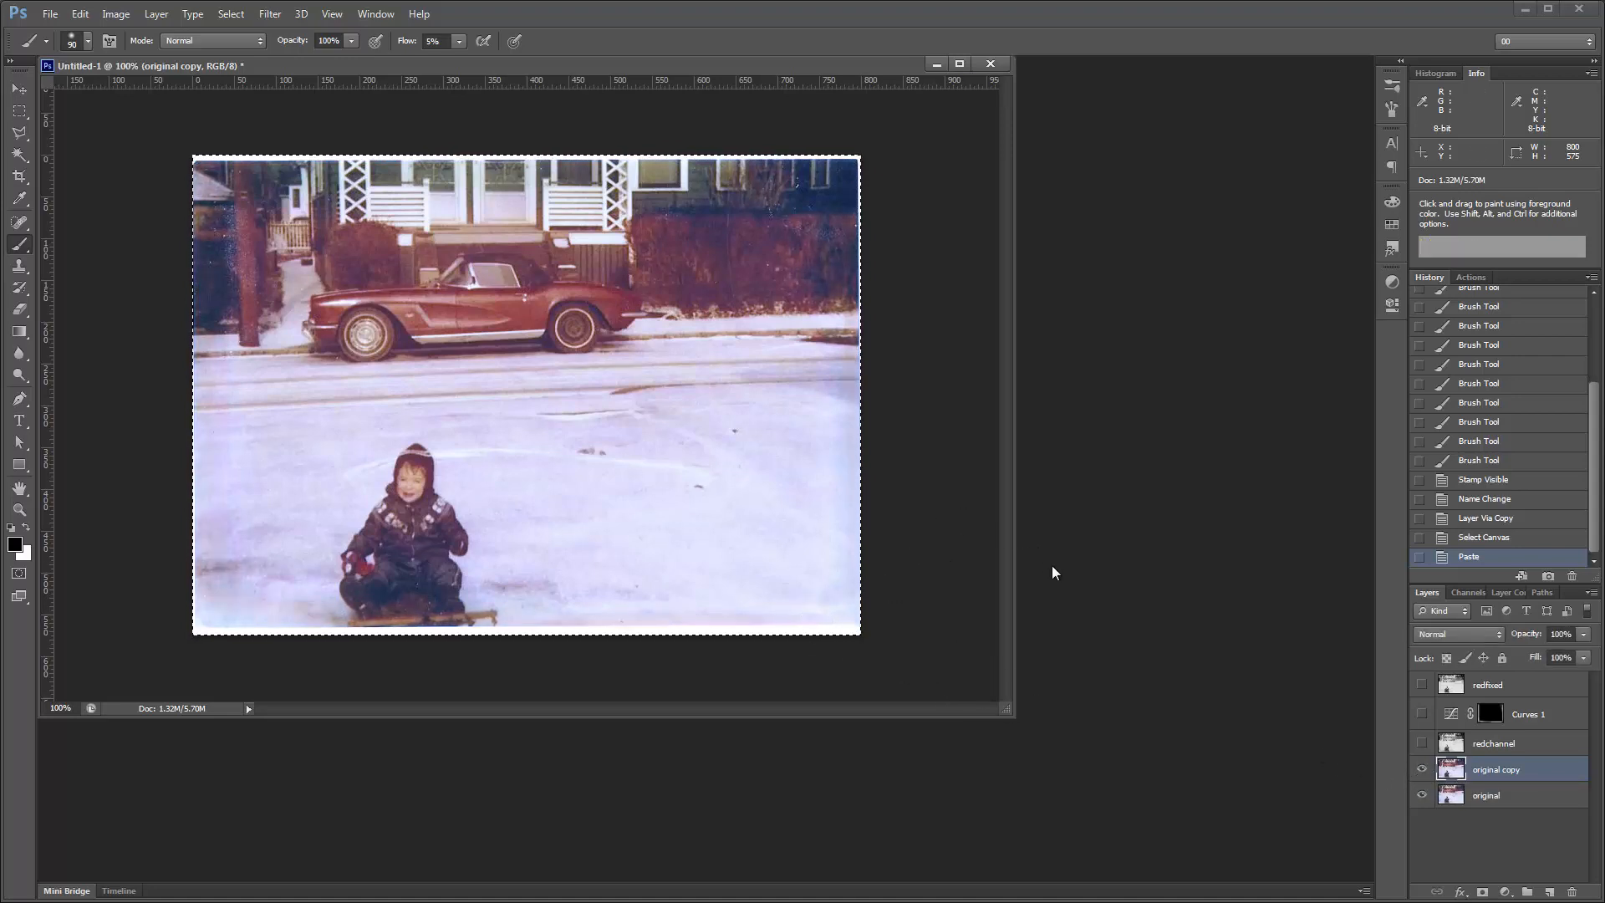
mouse_move(1142, 464)
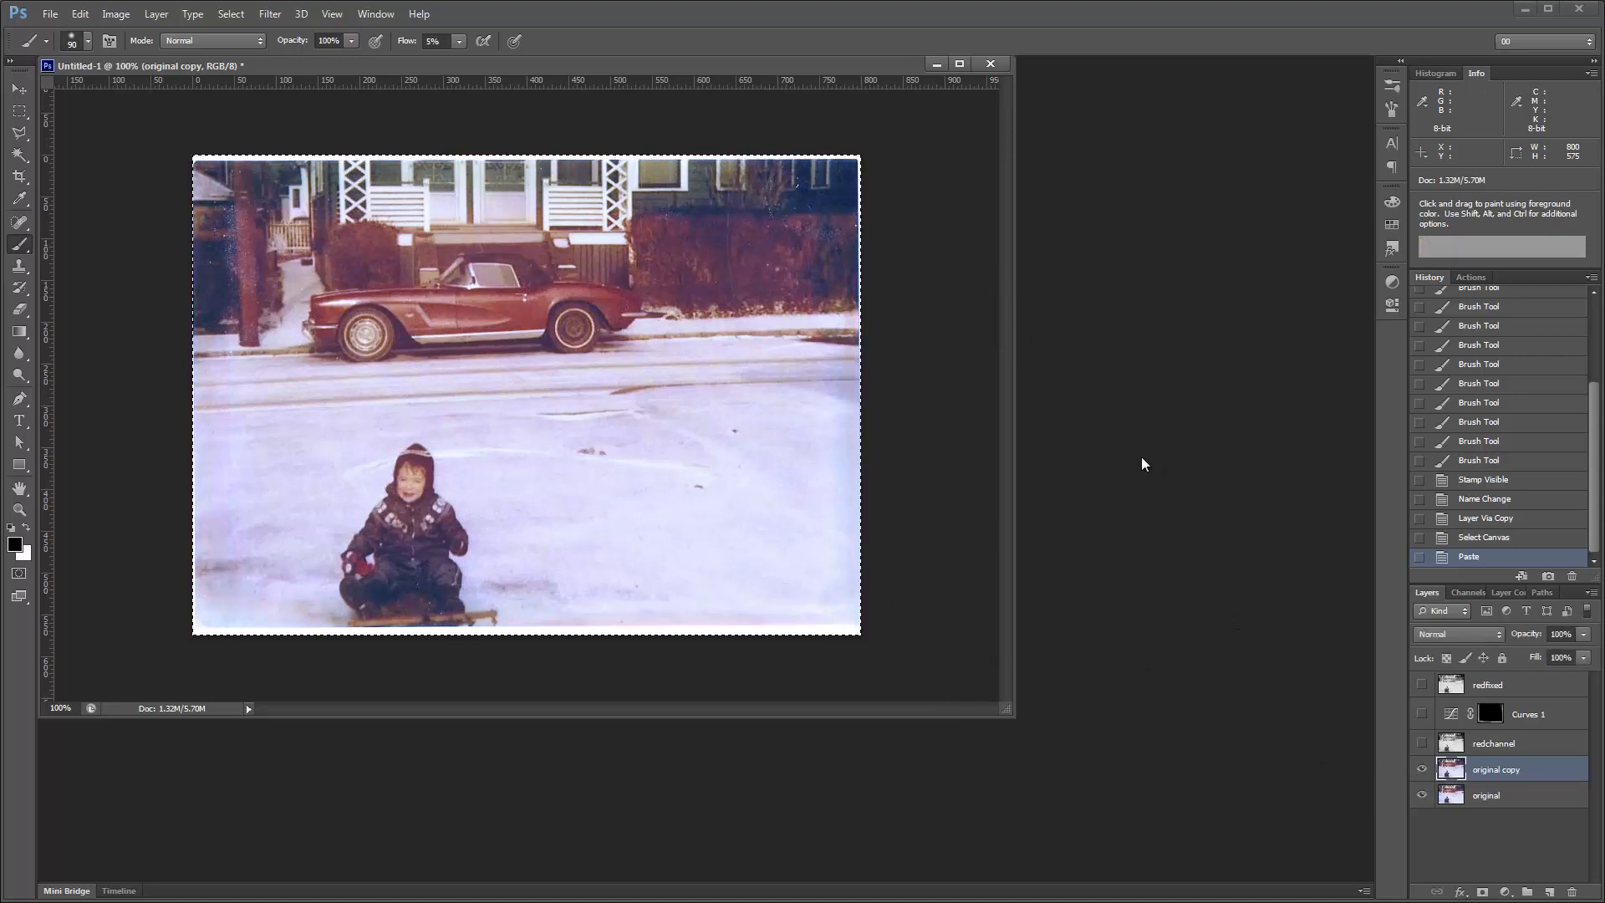
click(1422, 770)
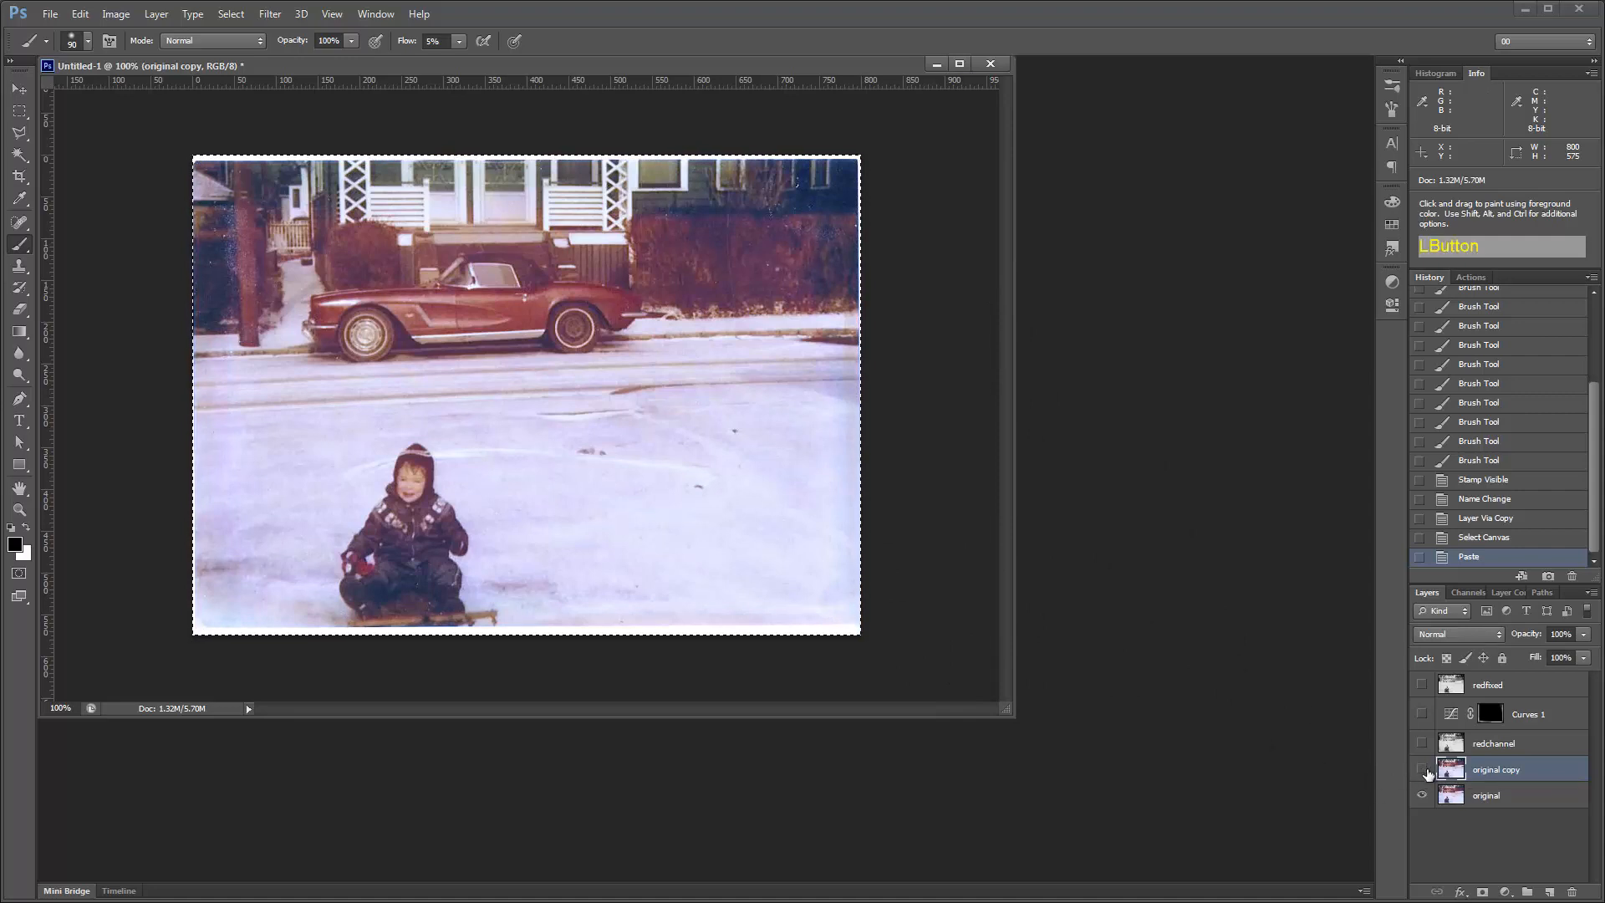